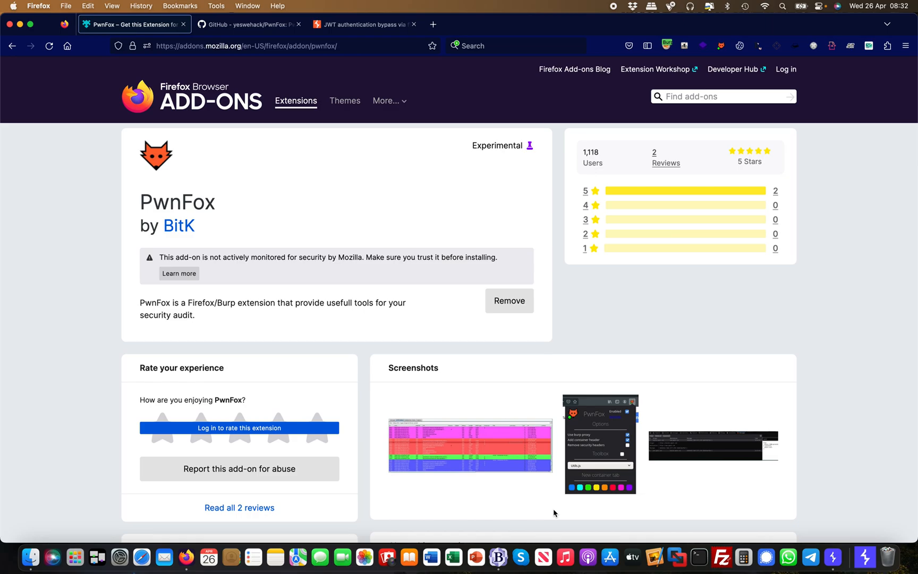
mouse_move(121, 238)
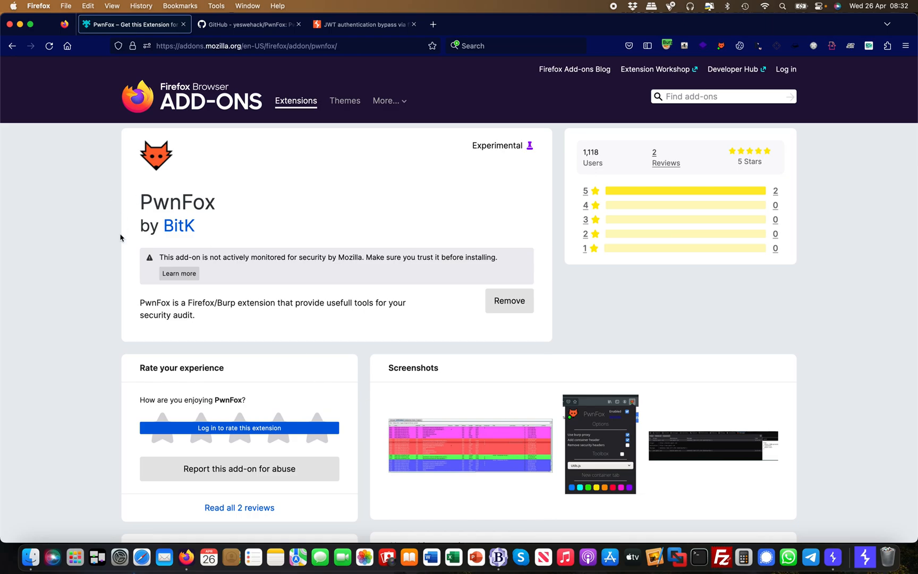
mouse_move(224, 48)
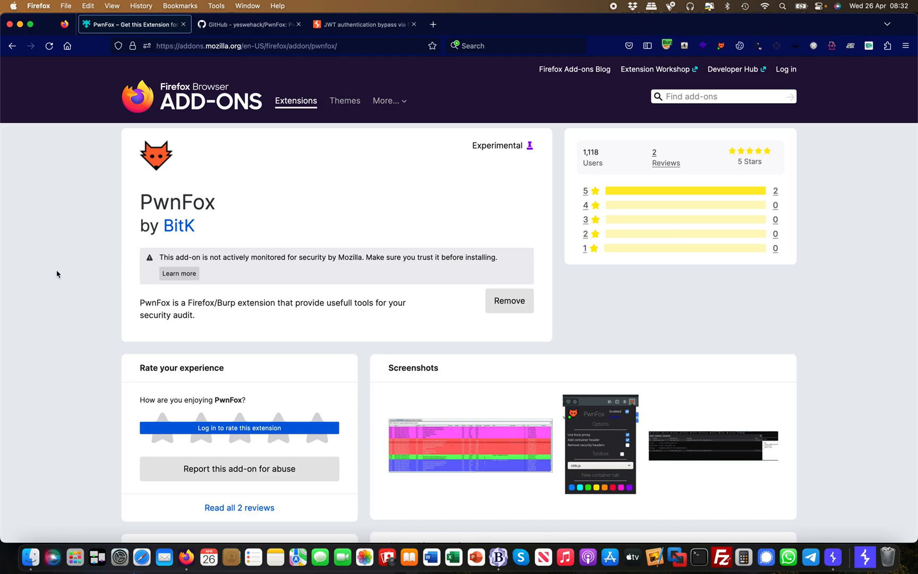
mouse_move(409, 212)
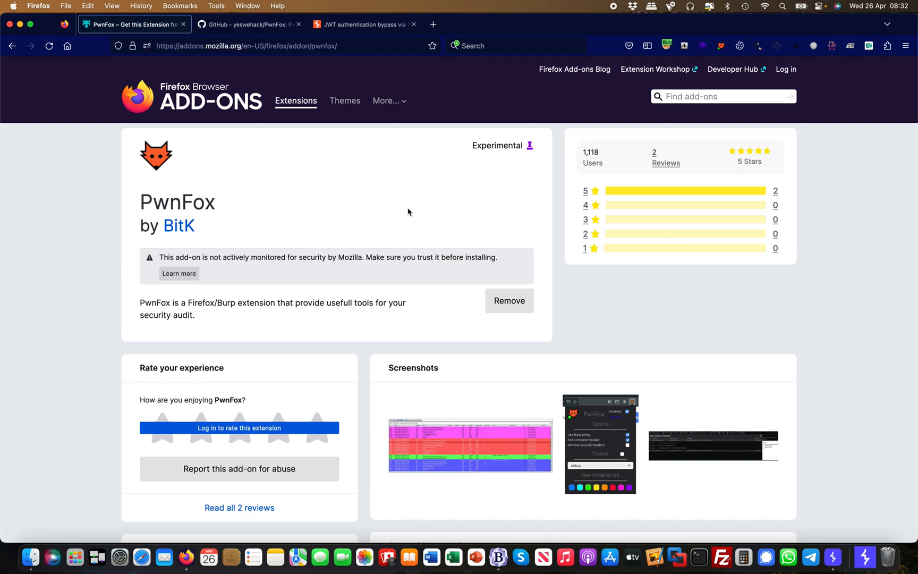
mouse_move(124, 179)
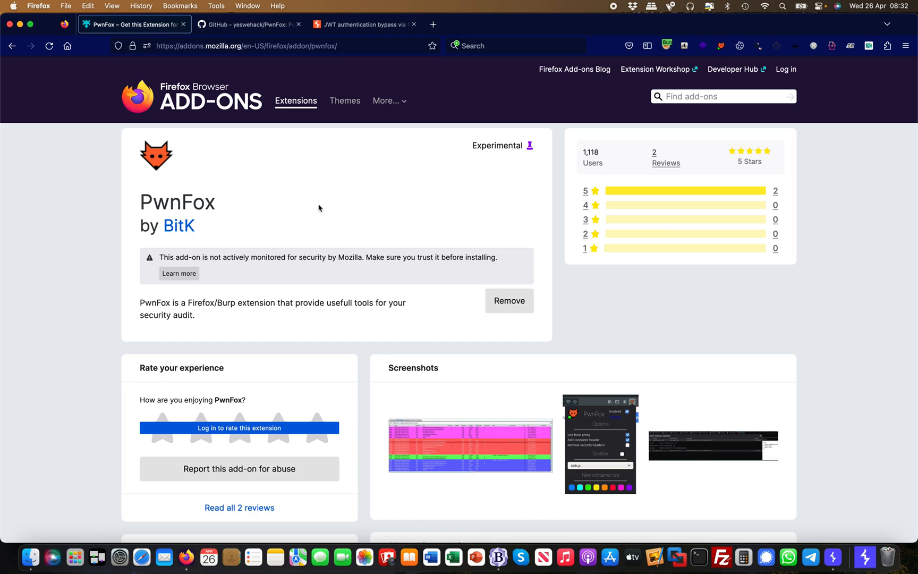
Read the yeswehack/PwnFox README's Features, BurpProxy and Containers Profiles sections, then return to the top.
left_click(250, 25)
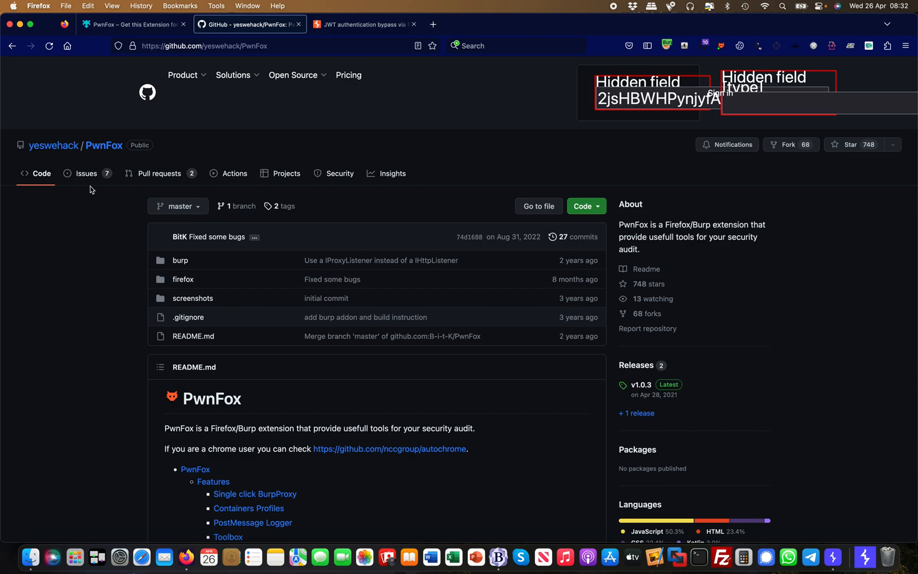
mouse_move(121, 305)
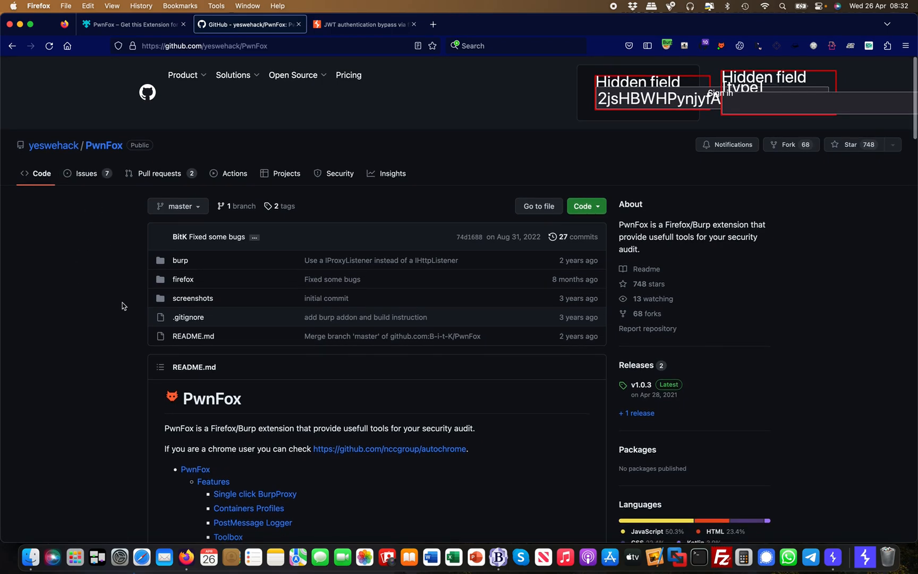
scroll("down", 3)
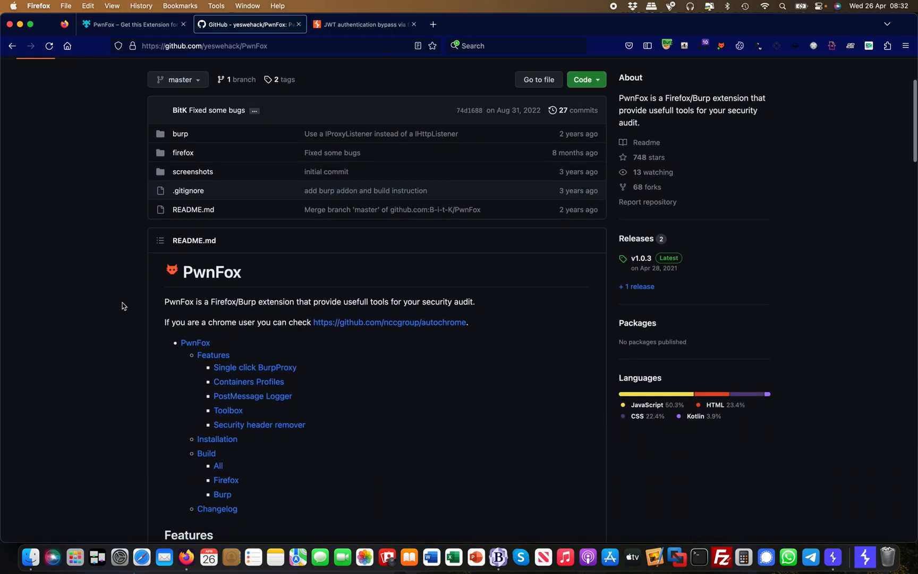
scroll("down", 3)
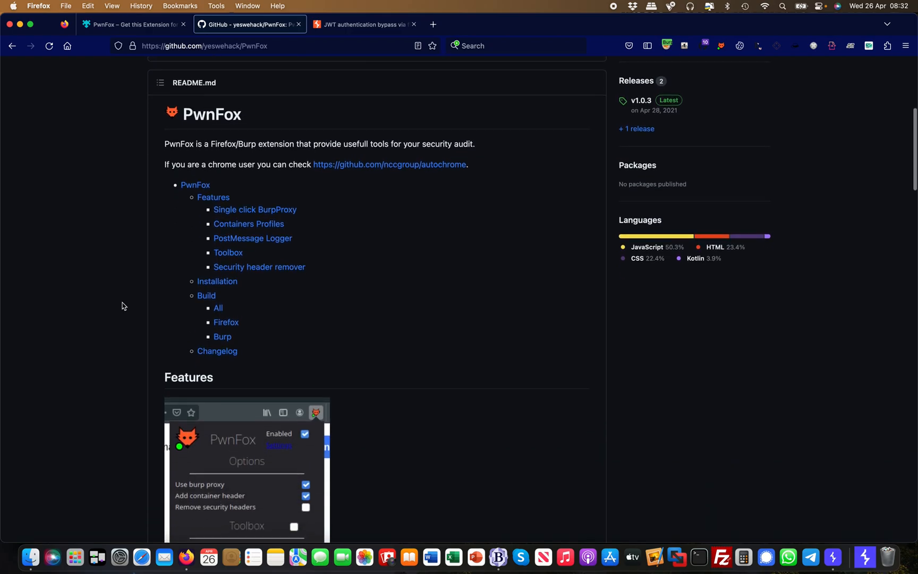
scroll("down", 3)
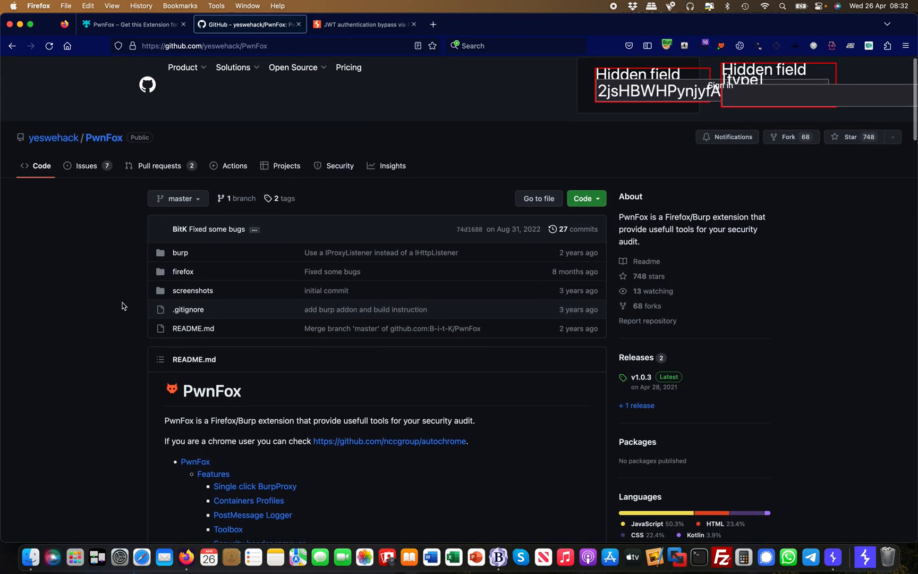
scroll("down", 3)
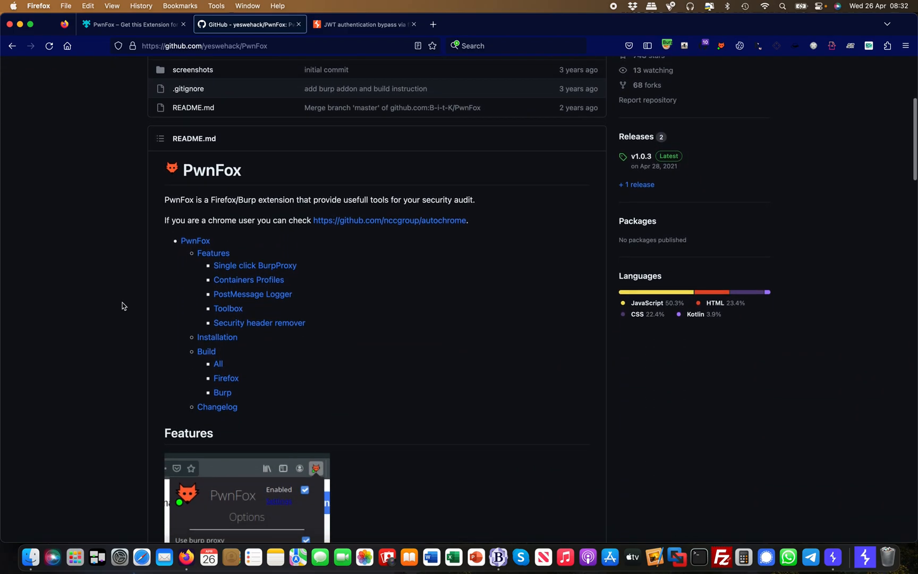
scroll("down", 3)
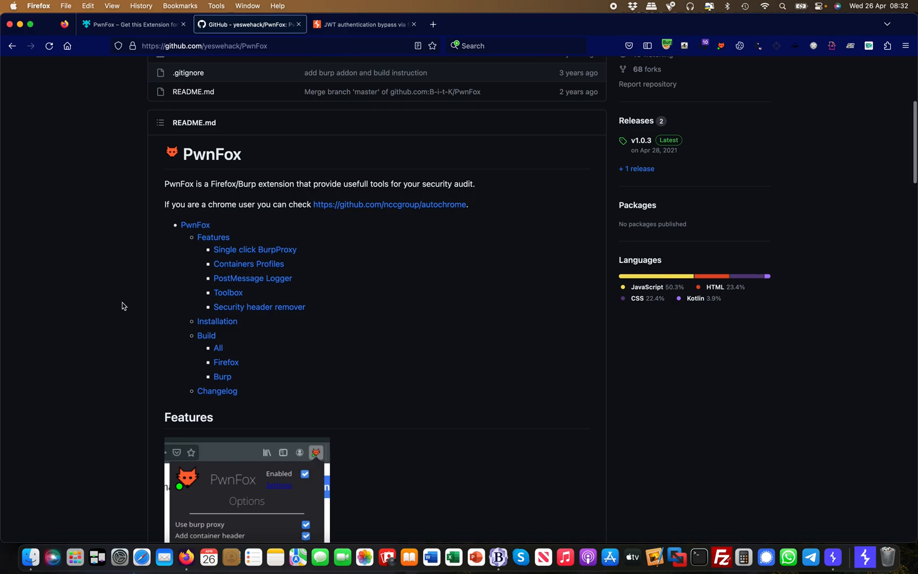
mouse_move(427, 288)
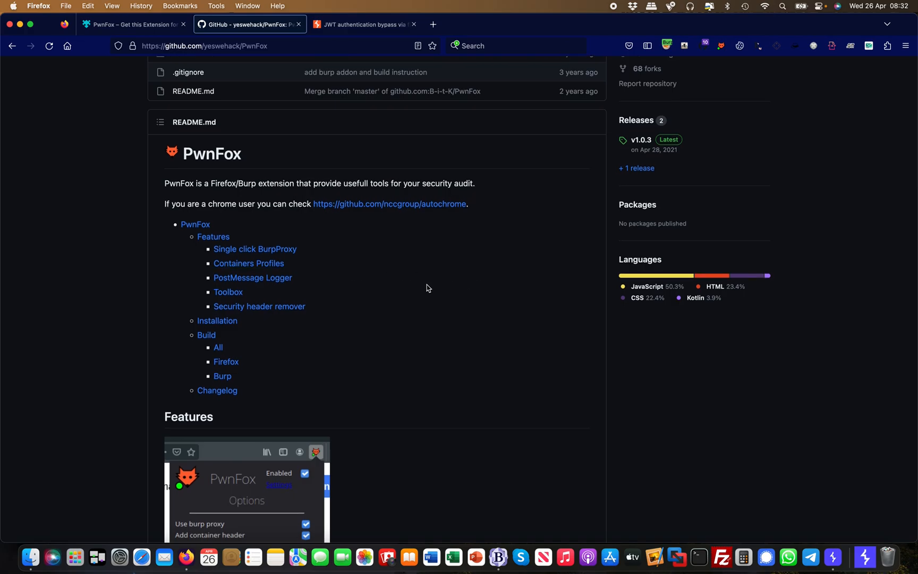
scroll("down", 3)
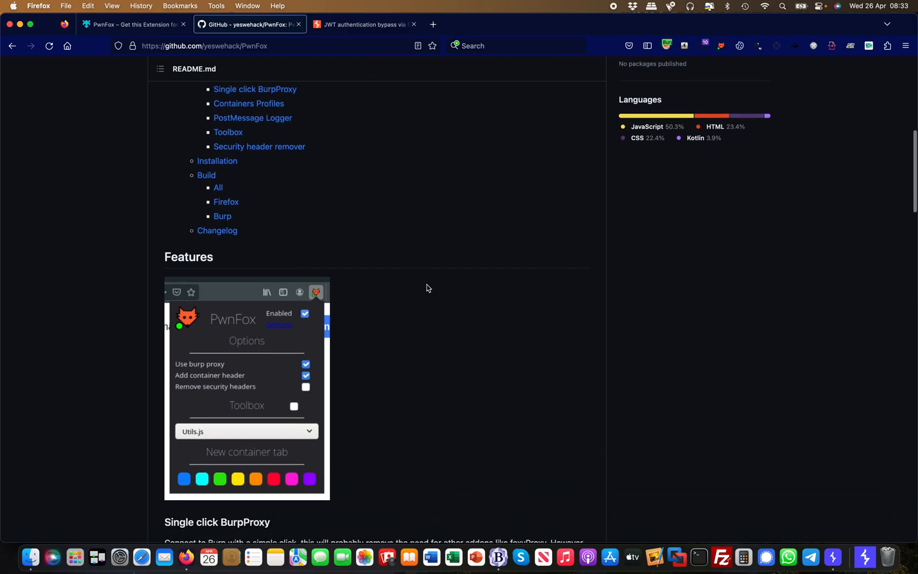
scroll("down", 3)
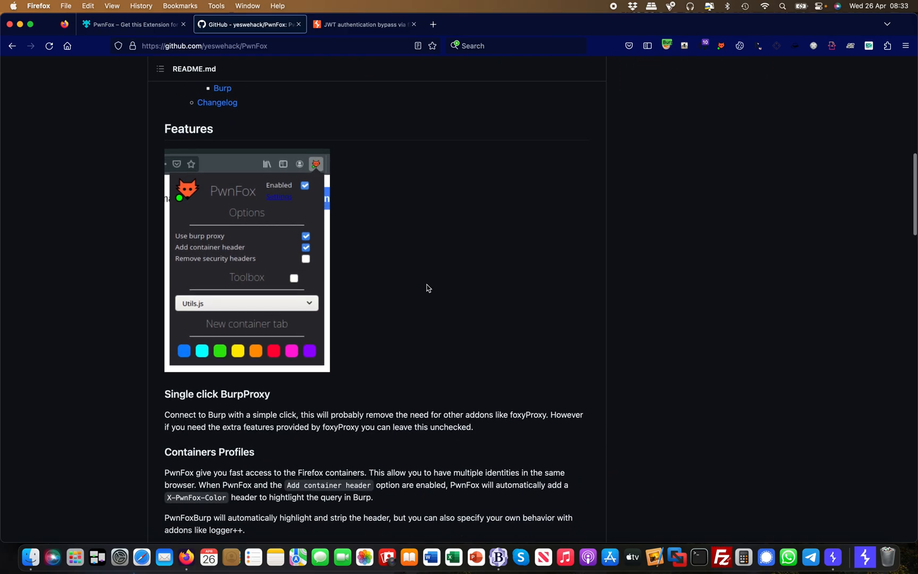
scroll("down", 3)
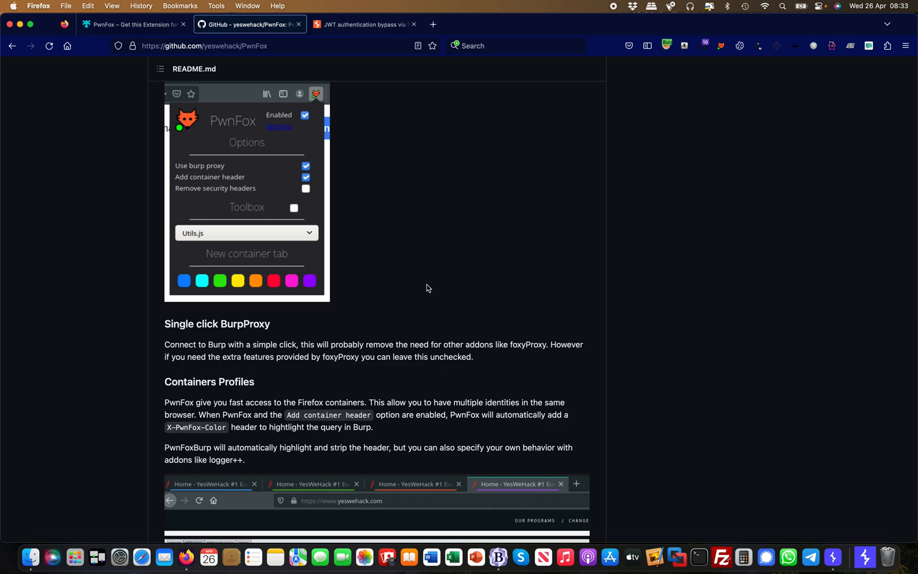
scroll("down", 3)
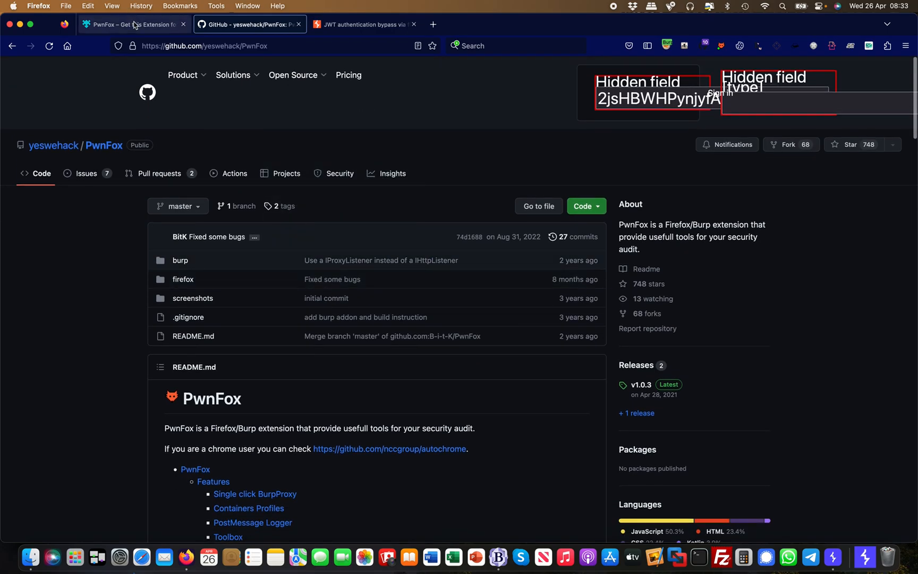
Bring up the JWT authentication bypass lab blog and load its My account page.
left_click(134, 24)
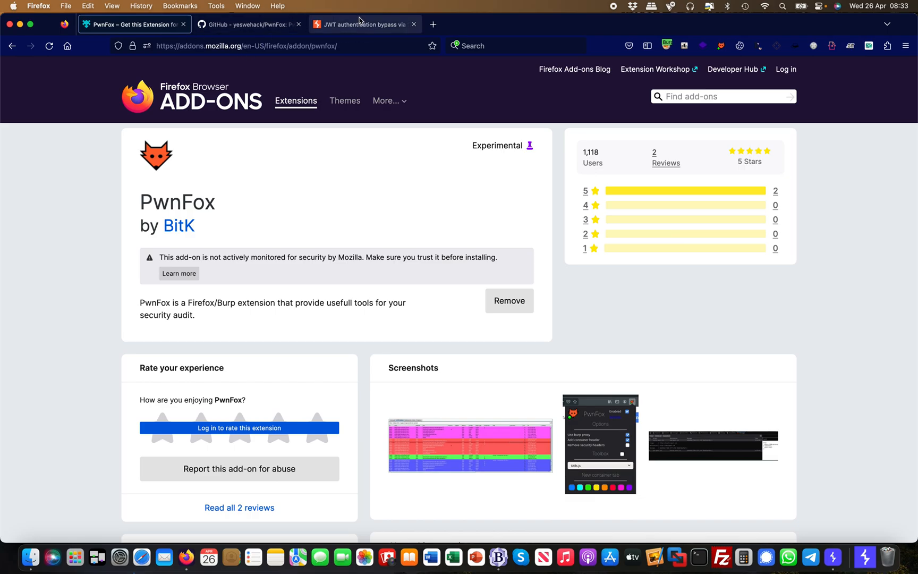
left_click(363, 25)
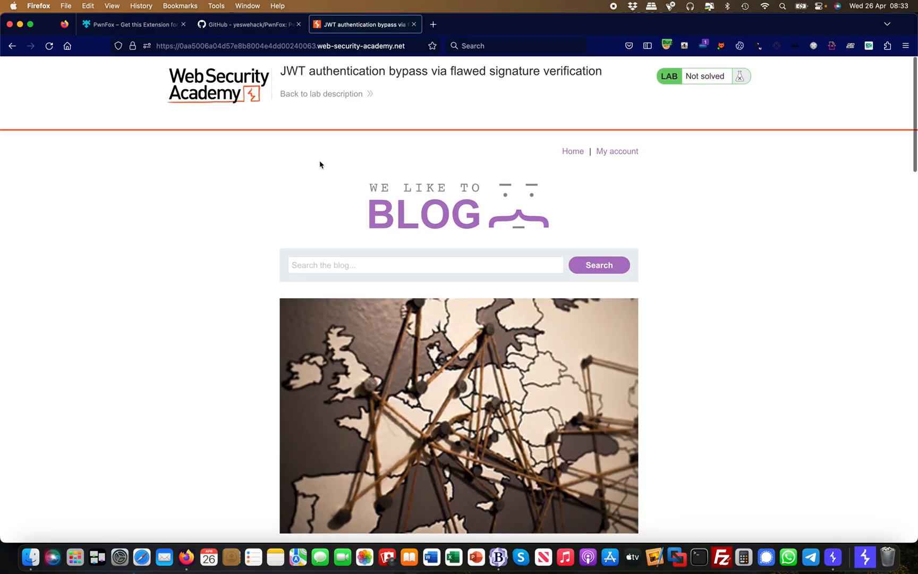
mouse_move(345, 181)
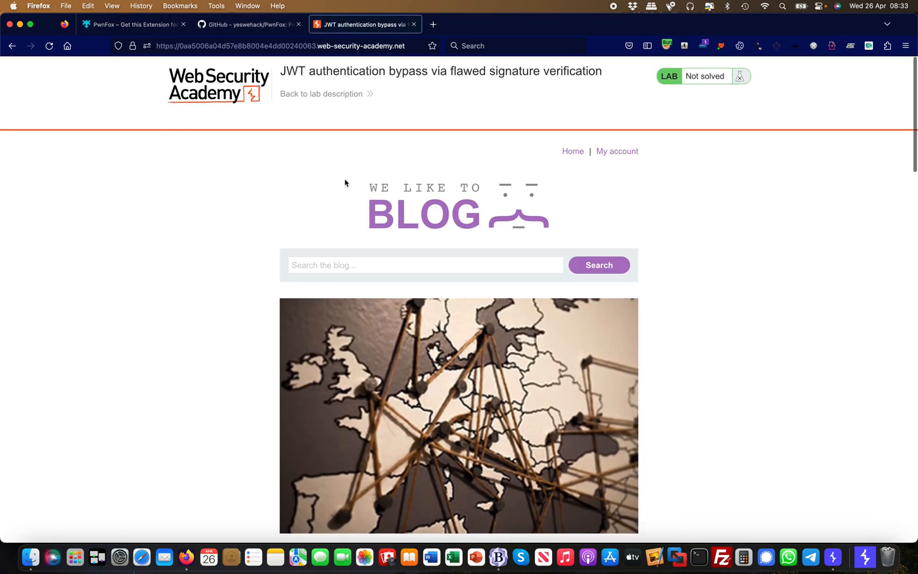
left_click(572, 150)
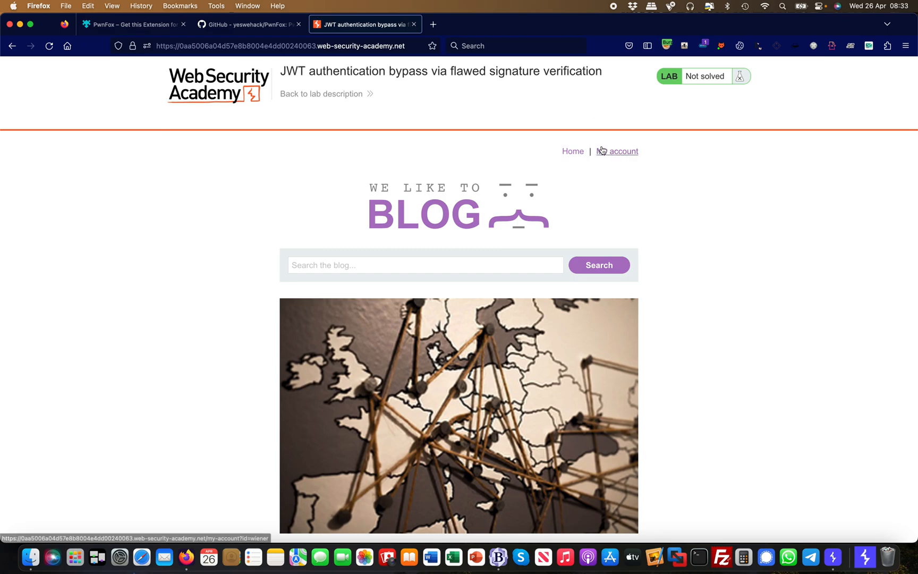
left_click(621, 151)
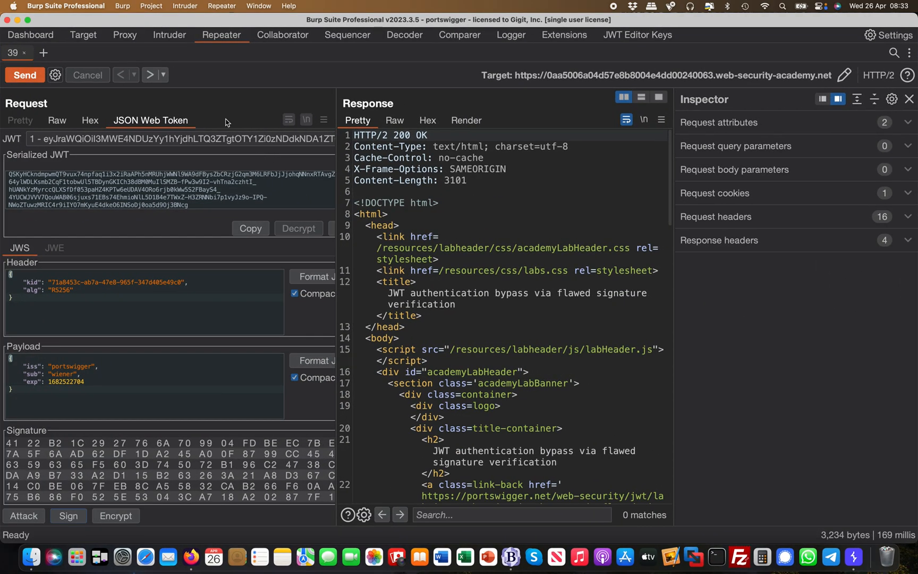
Check Burp's proxy history and JWT keys, then view the installed extensions list.
left_click(124, 35)
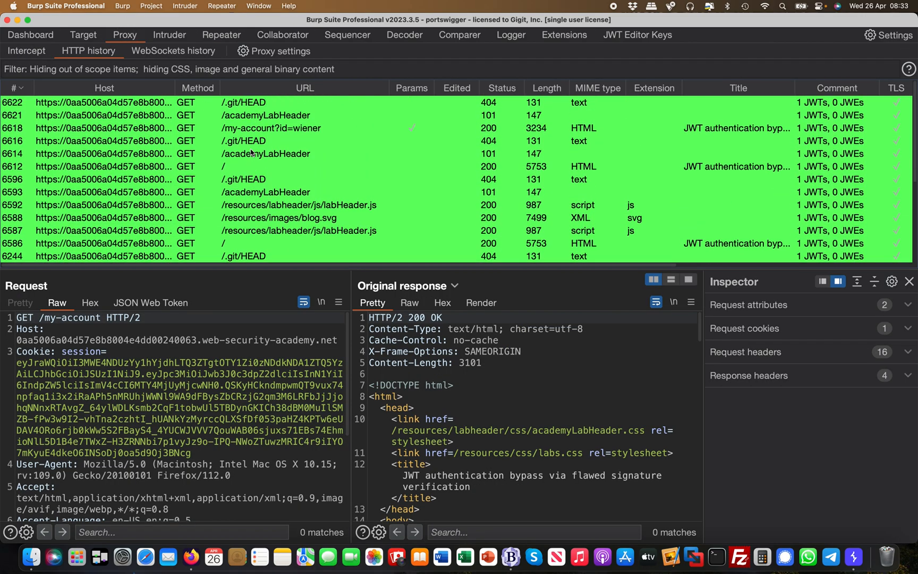
left_click(638, 36)
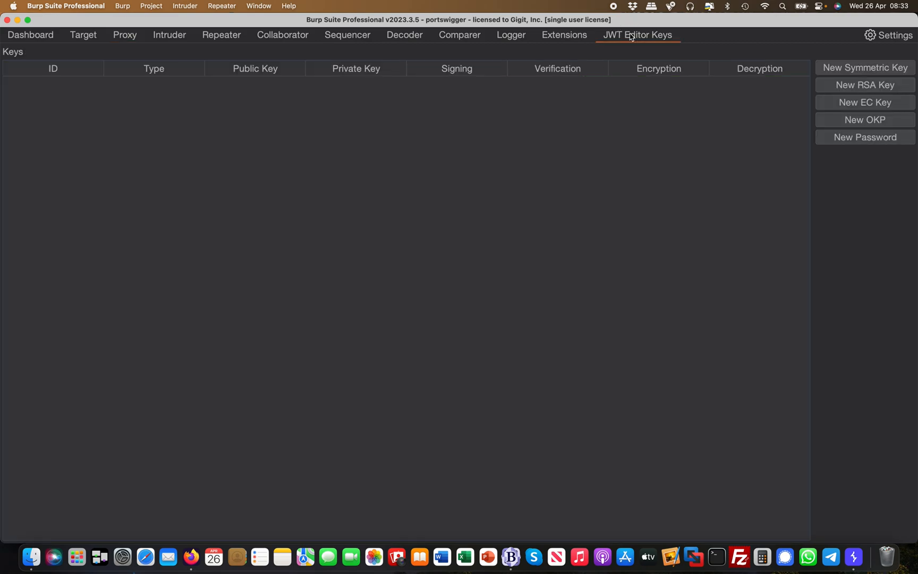
left_click(563, 35)
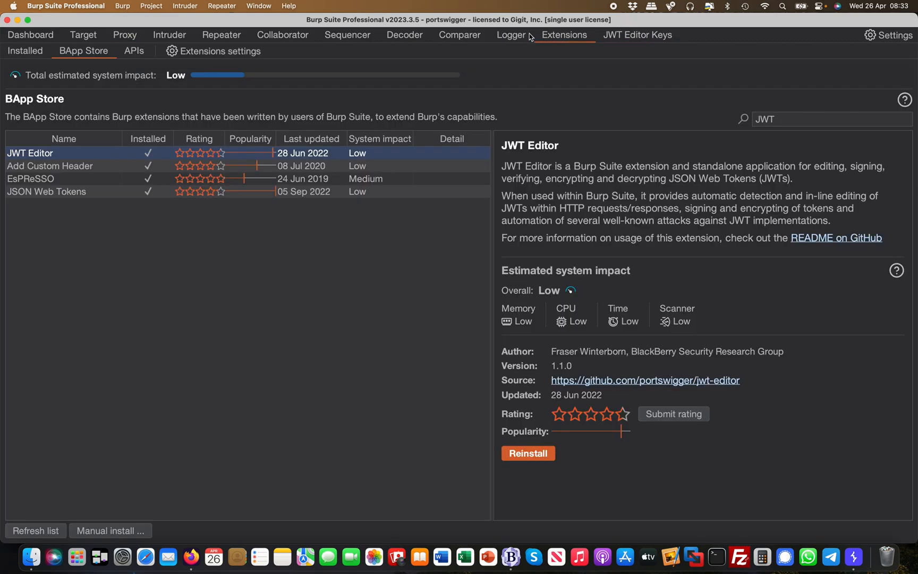
mouse_move(468, 38)
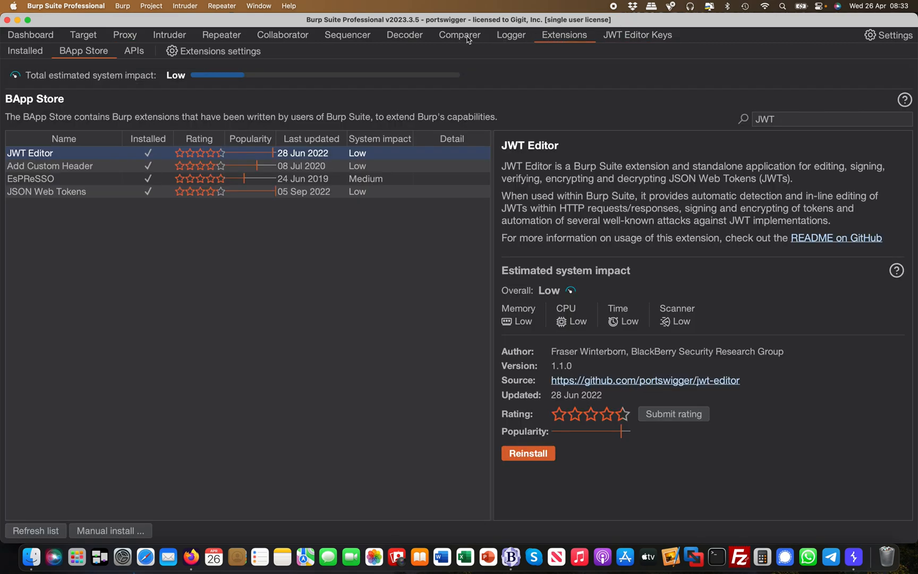
mouse_move(418, 43)
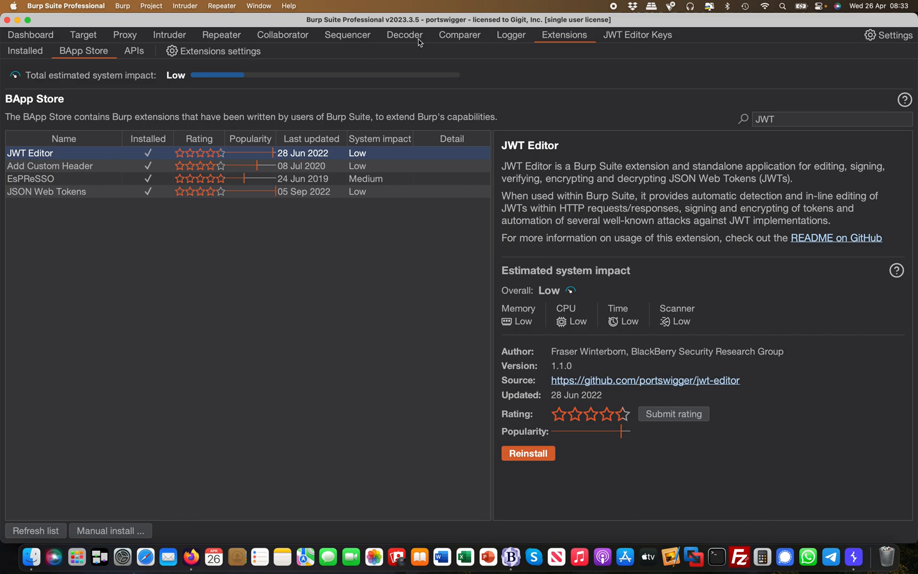
mouse_move(593, 60)
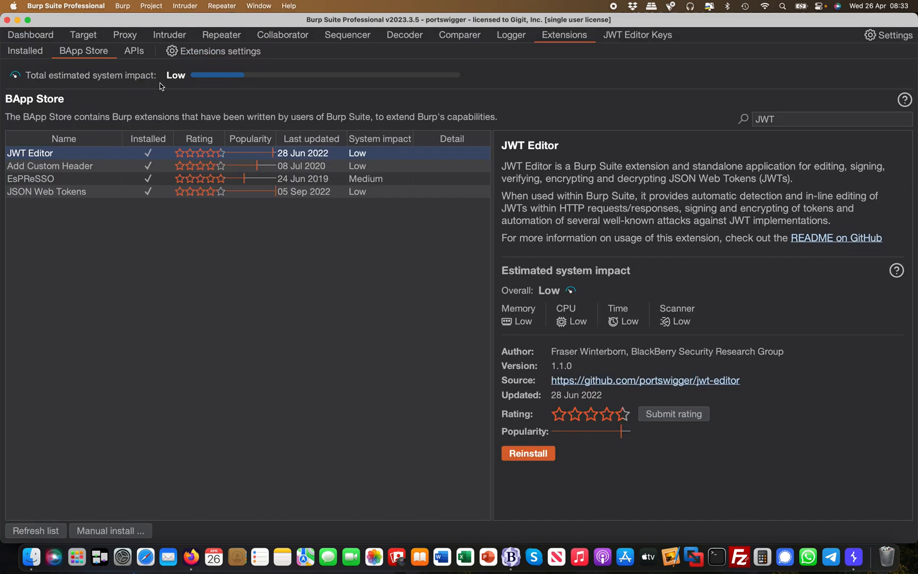
Untick Loaded for the JWT Editor extension so its keys tab disappears.
left_click(26, 51)
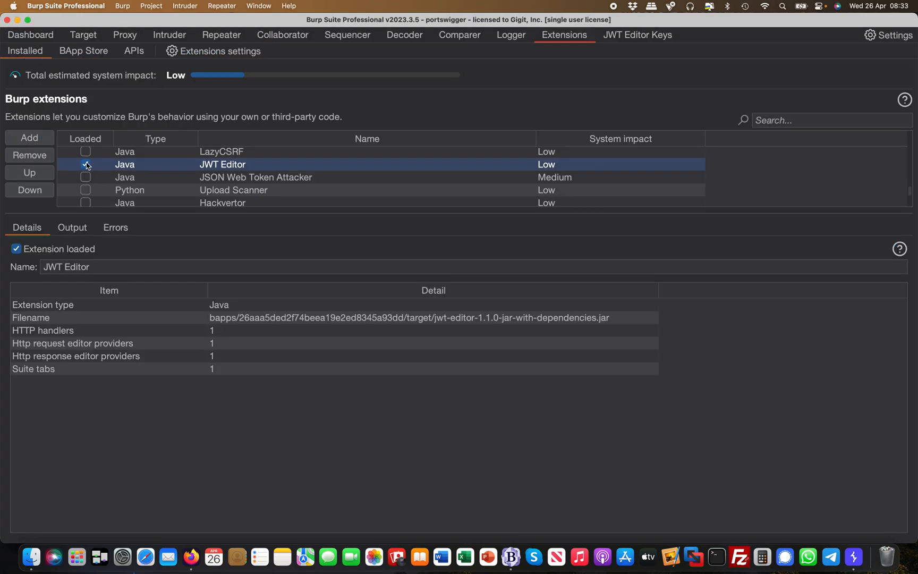
left_click(85, 163)
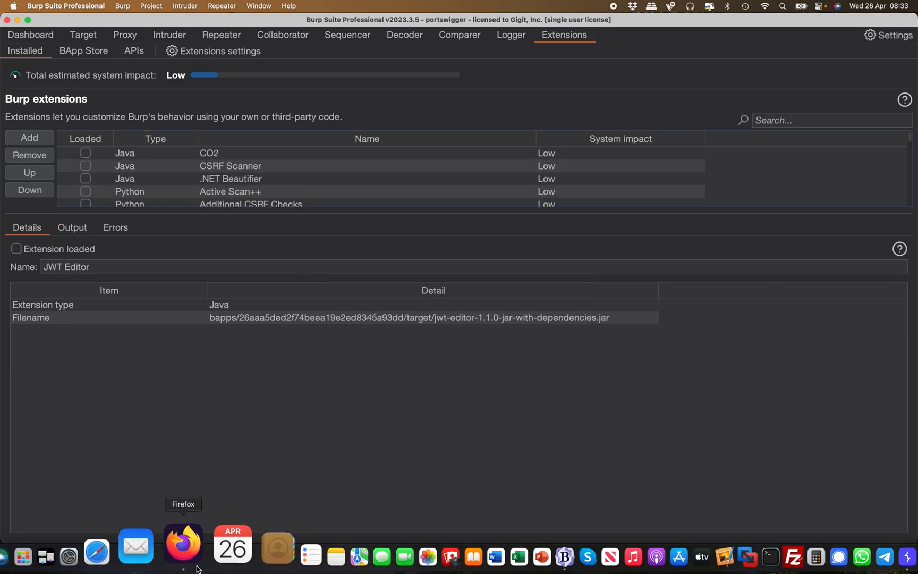
left_click(183, 542)
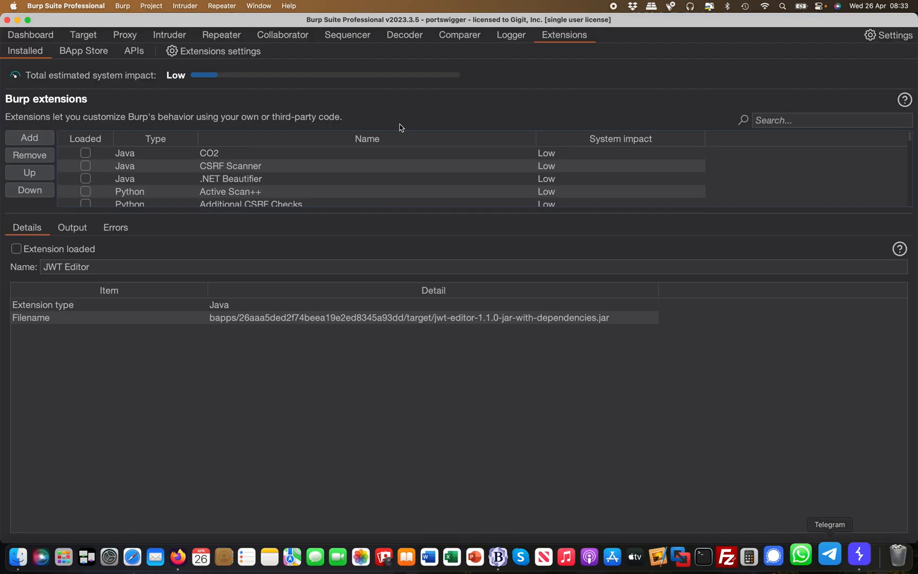
Bring Firefox forward showing the lab's My Account page for user wiener.
left_click(124, 35)
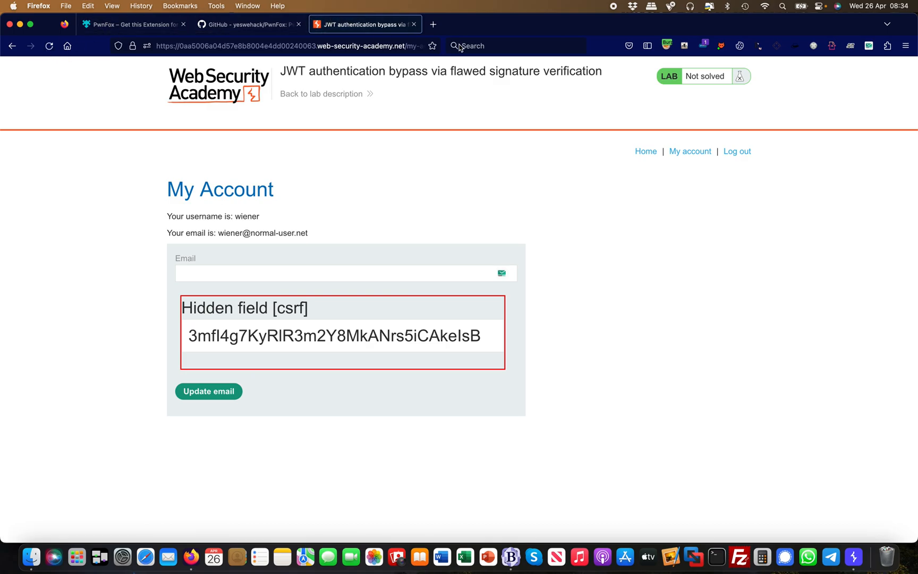
mouse_move(377, 35)
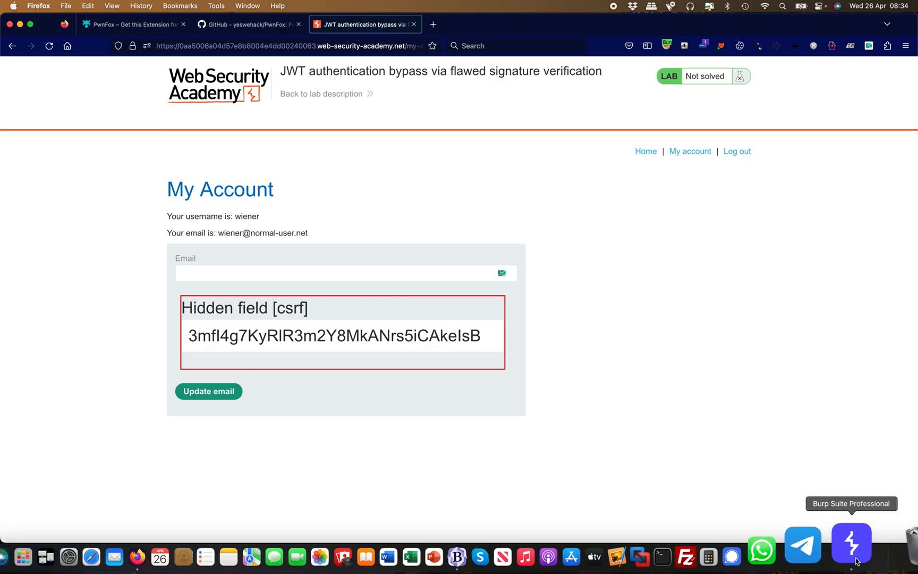
In Burp's HTTP history, inspect the /my-account?id=wiener request with its session JWT.
left_click(851, 546)
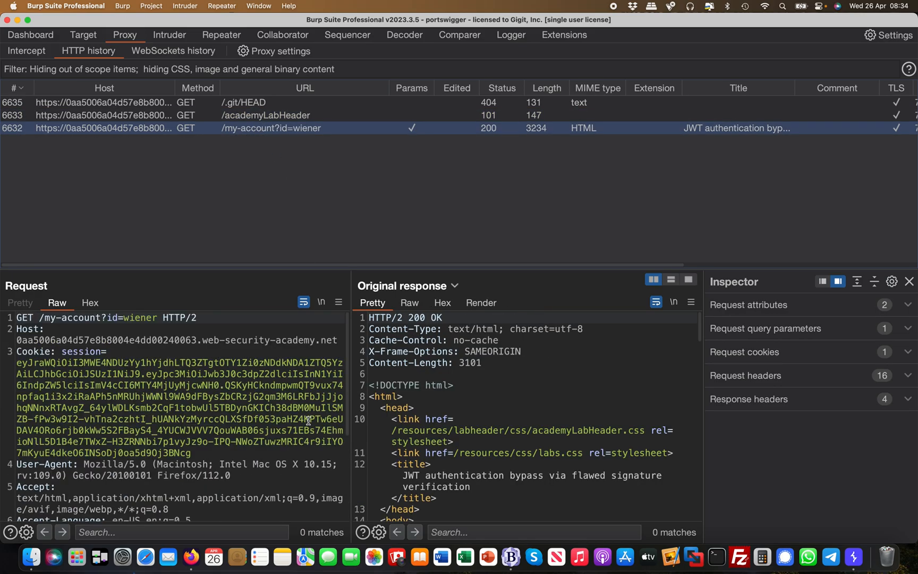
left_click(481, 302)
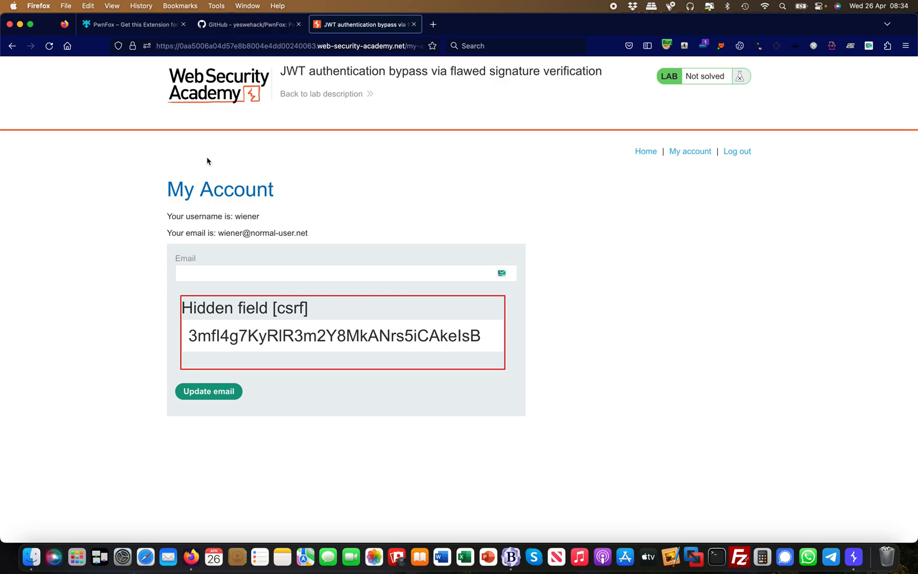
mouse_move(716, 41)
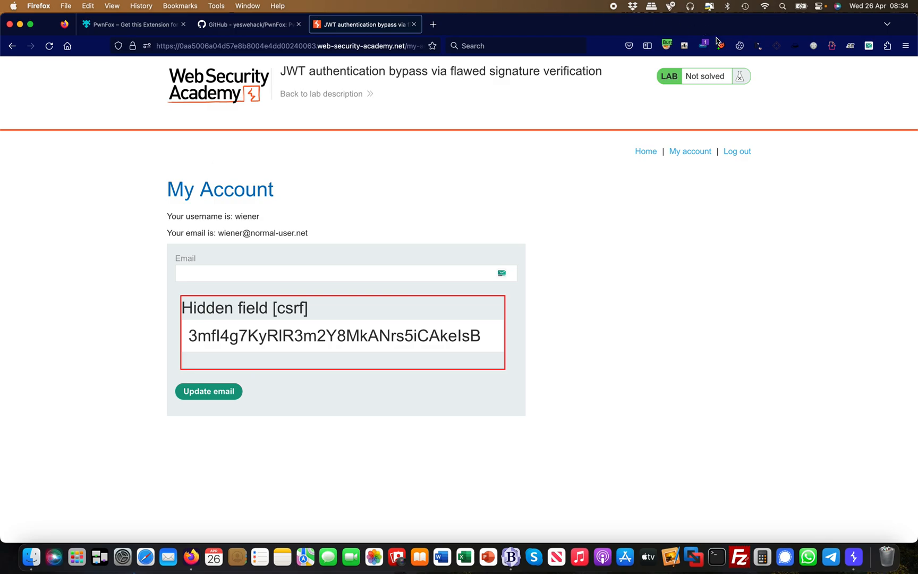
From the PwnFox toolbar panel, start a new blue container tab.
left_click(721, 45)
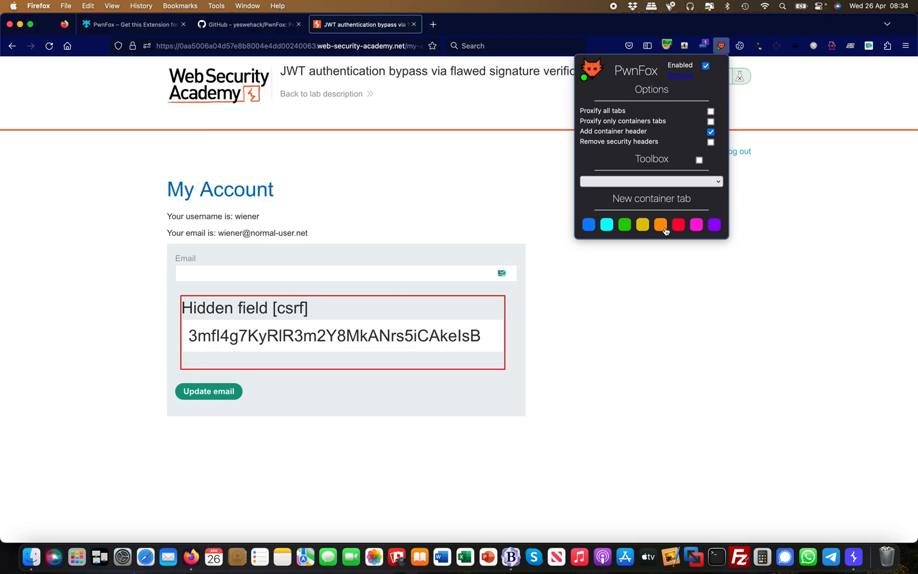
left_click(589, 224)
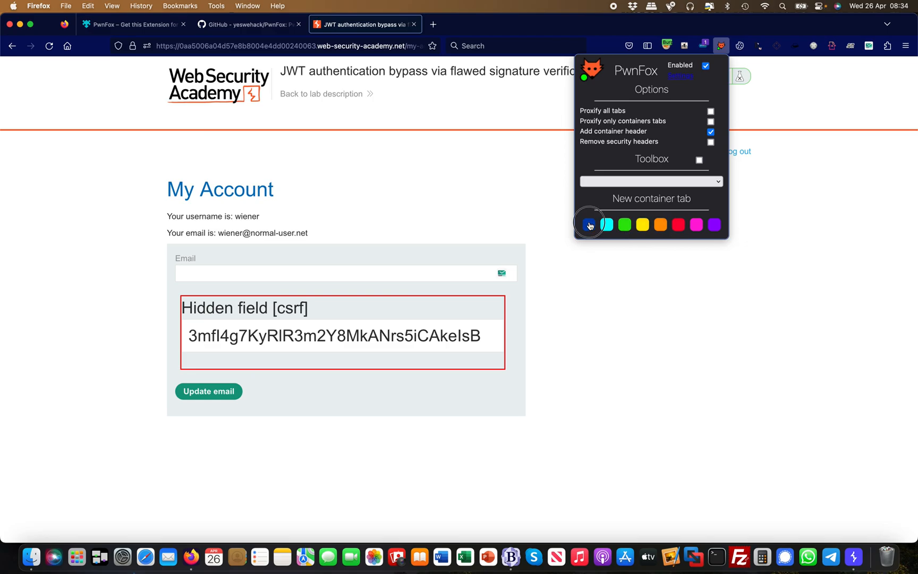
left_click(589, 223)
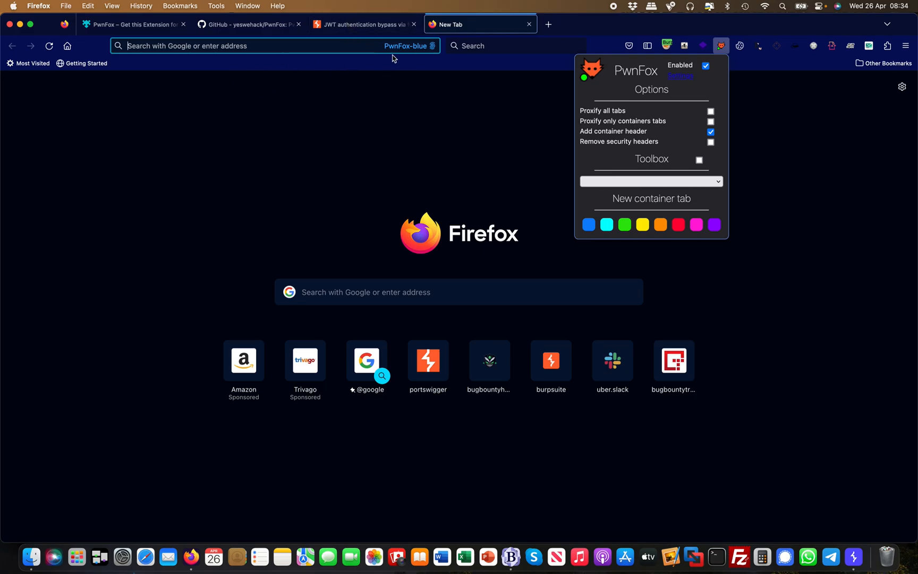
Load the lab's /my-account?id=wiener URL in the blue container tab, landing on the login page.
left_click(363, 24)
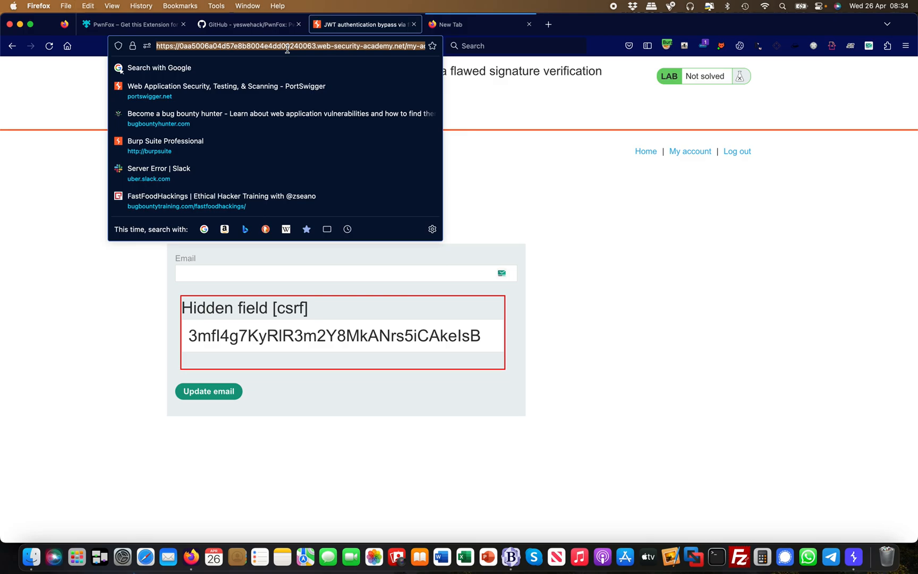
left_click(474, 25)
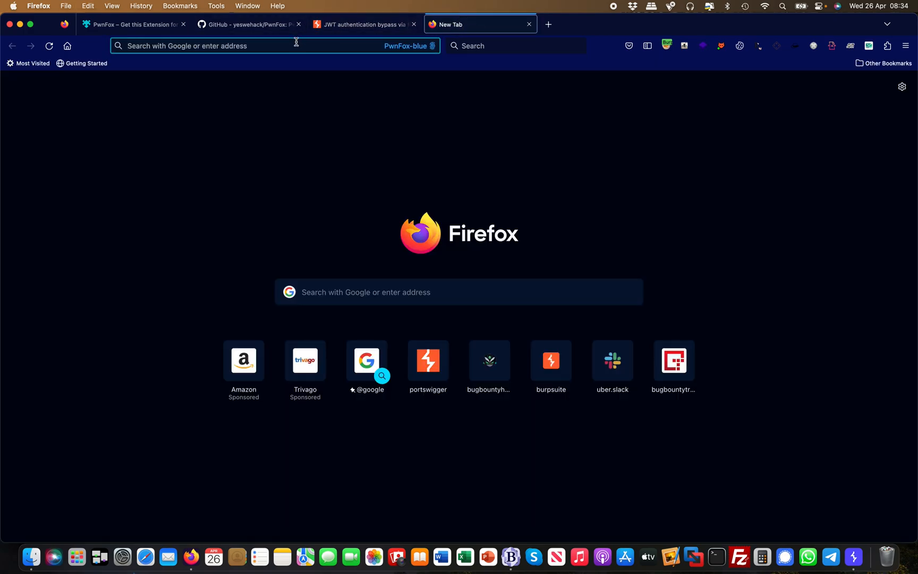
type("b8004e4dd00240063.web-security-academy.net/my-account?id=wiener")
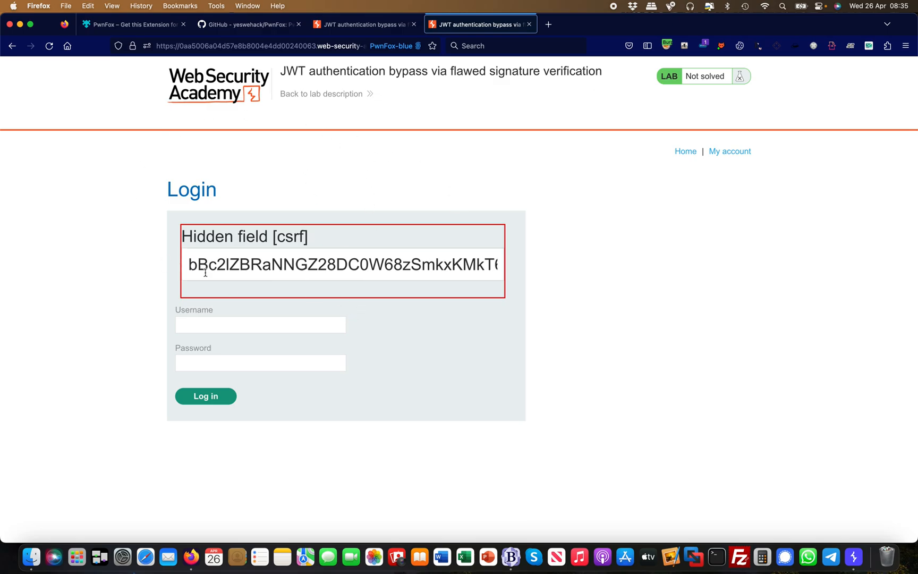
mouse_move(562, 208)
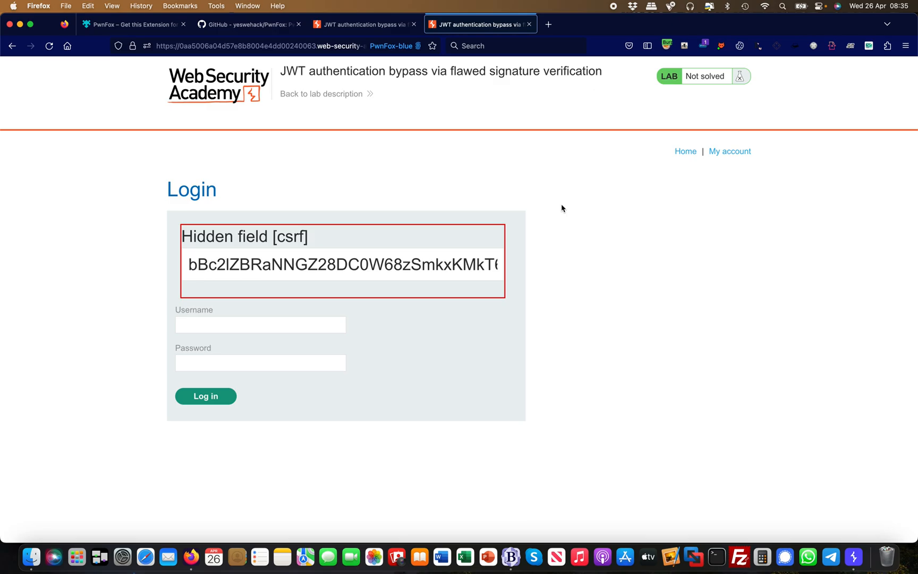
Compare the blue tab's /my-account request headers with the earlier uncoloured my-account and /.git/HEAD requests.
left_click(851, 543)
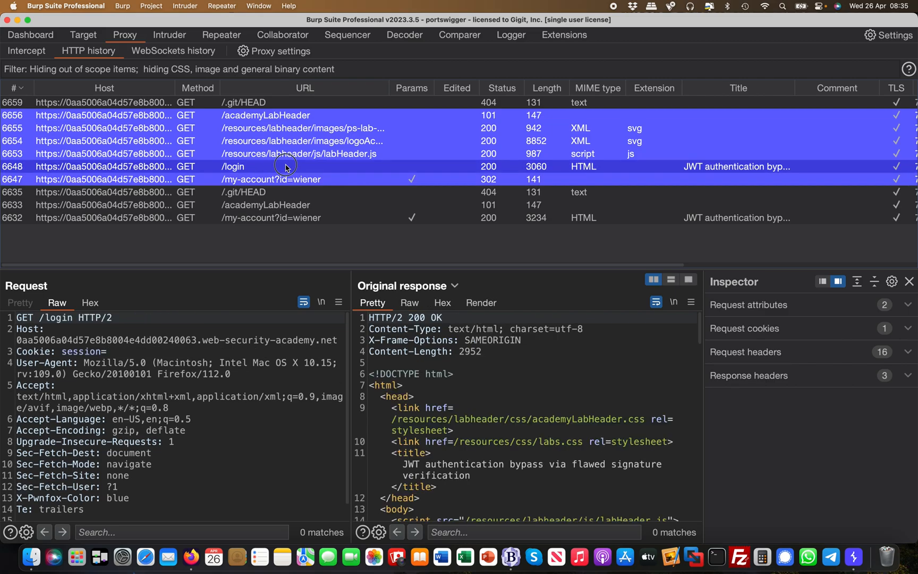
left_click(271, 180)
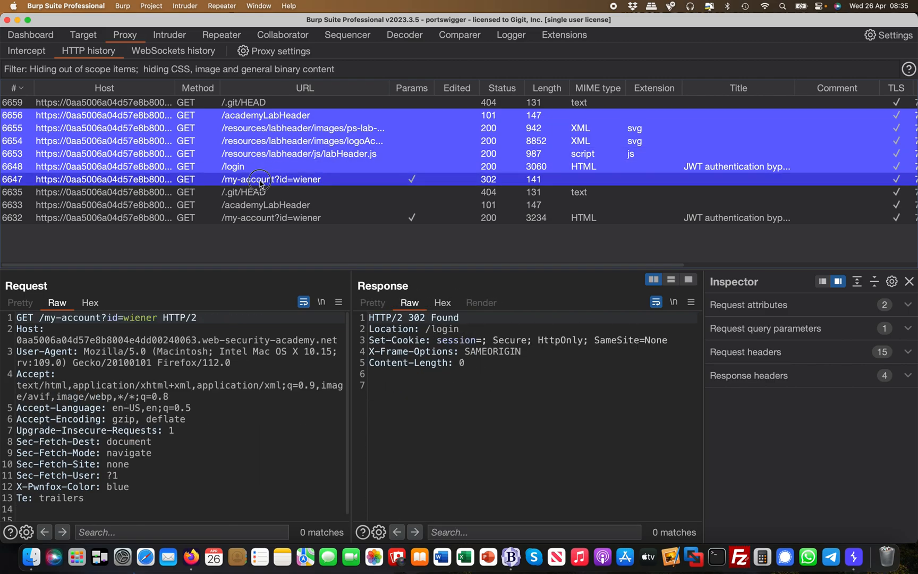
mouse_move(403, 186)
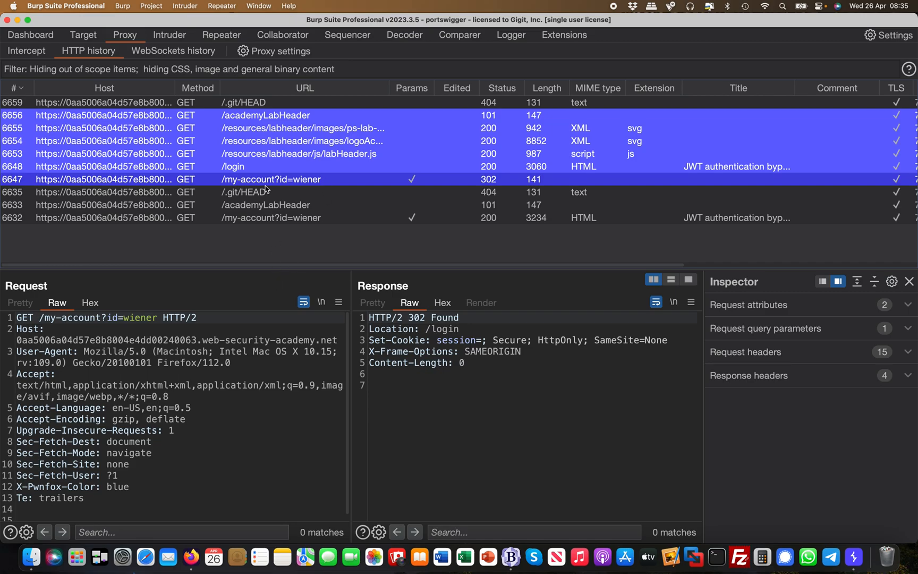
left_click(269, 216)
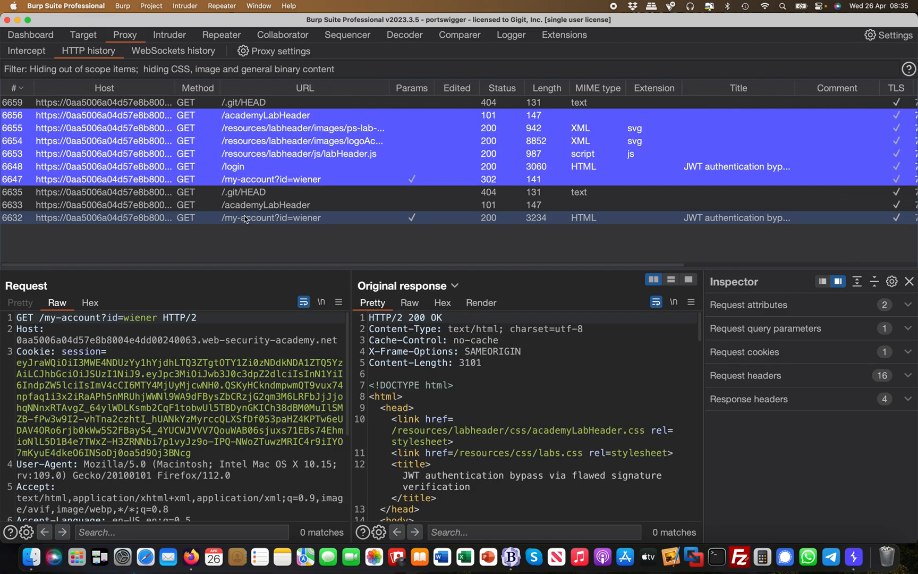
left_click(234, 192)
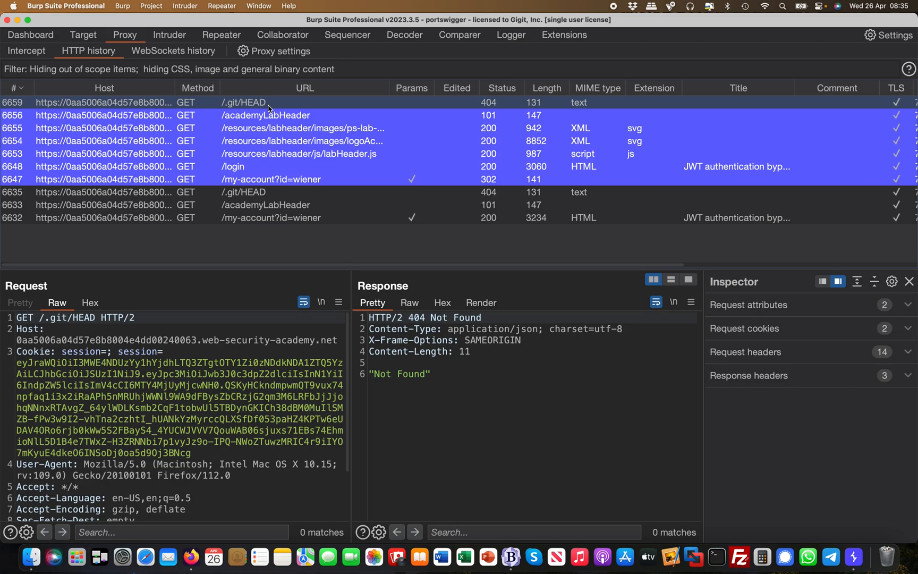
Inspect the blue /my-account redirect, /login and /academyLabHeader requests in the history.
left_click(271, 180)
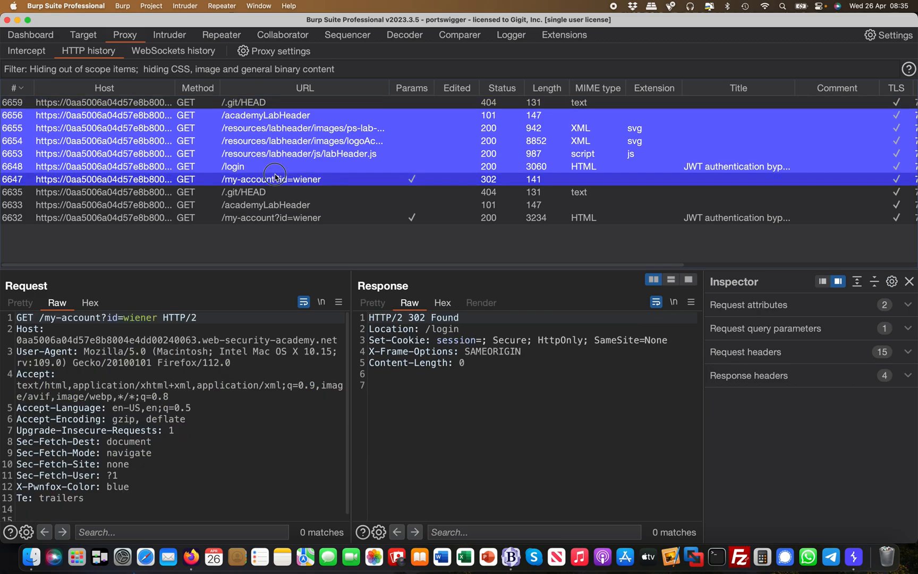
left_click(233, 166)
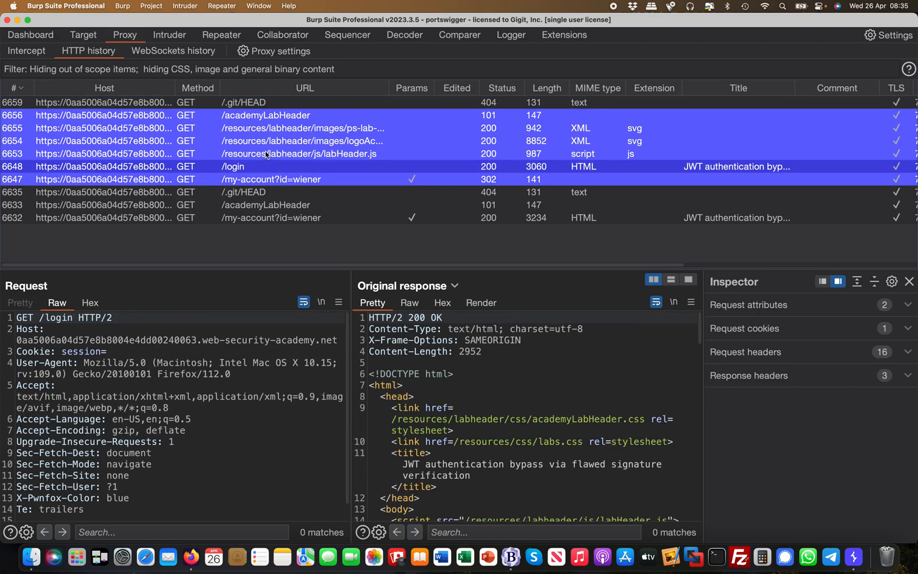
left_click(305, 128)
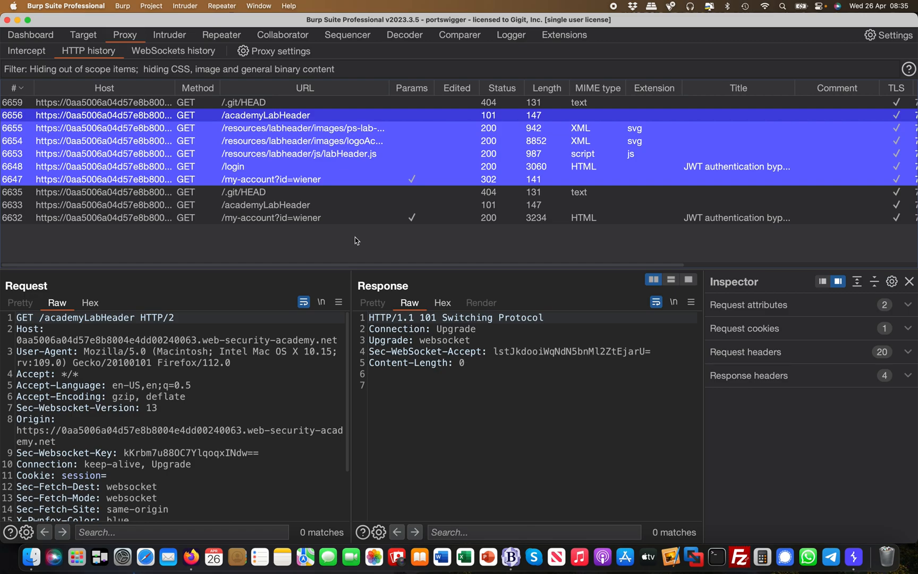
mouse_move(328, 342)
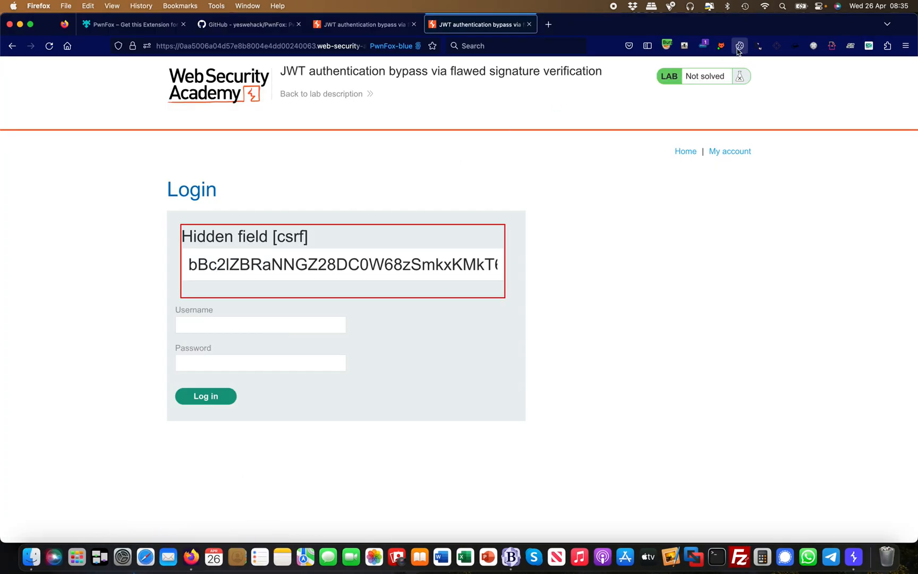
View the PwnFox options panel from the blue container tab.
left_click(721, 46)
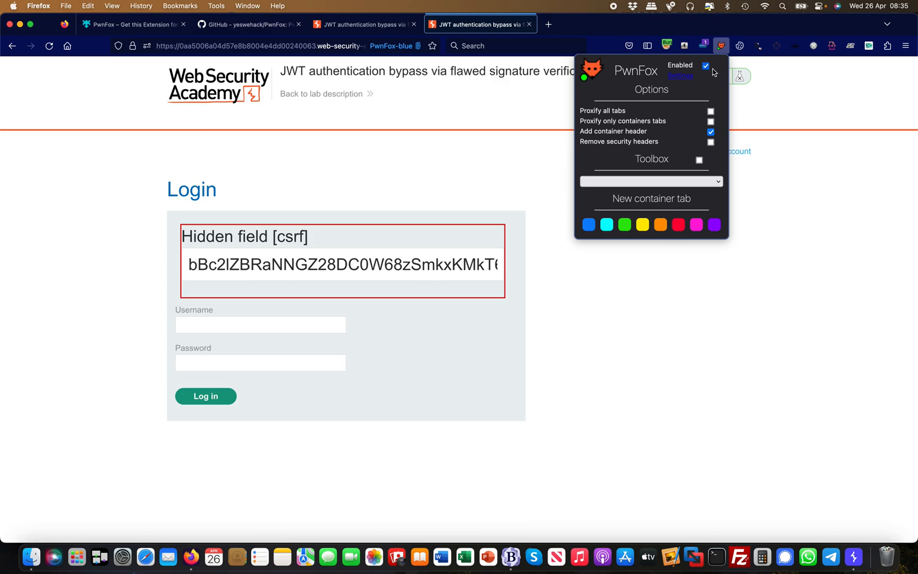
mouse_move(767, 156)
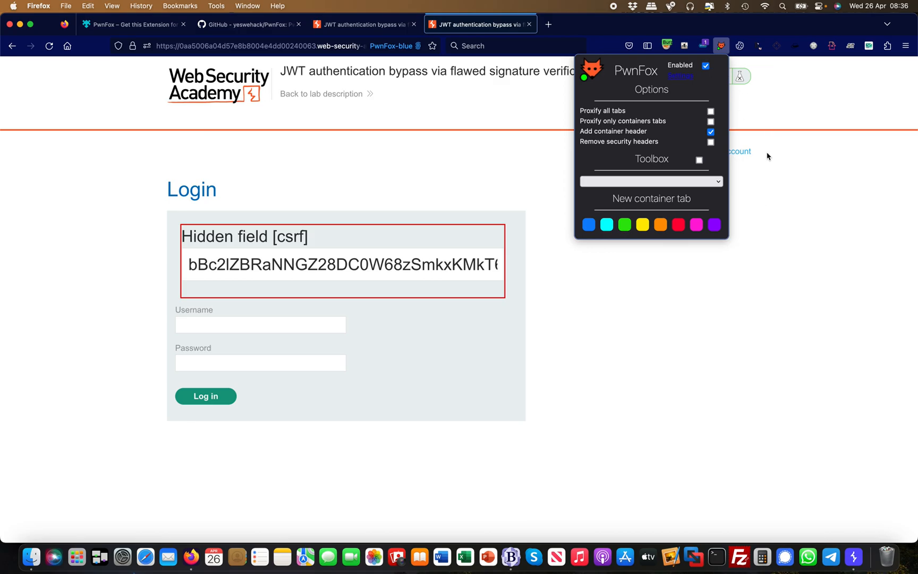
mouse_move(658, 135)
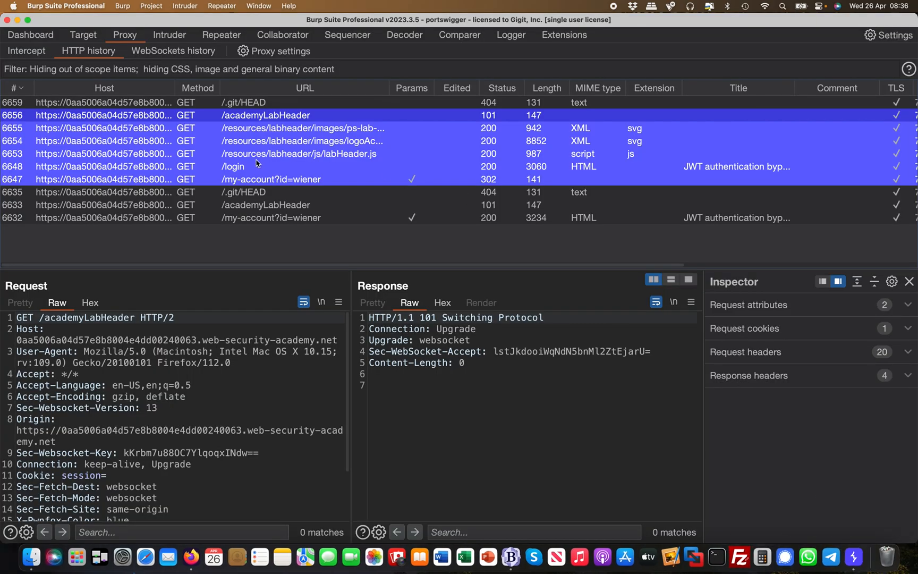
Highlight the X-Pwnfox-Color: blue header in the /login request, then return to the lab login page.
left_click(233, 166)
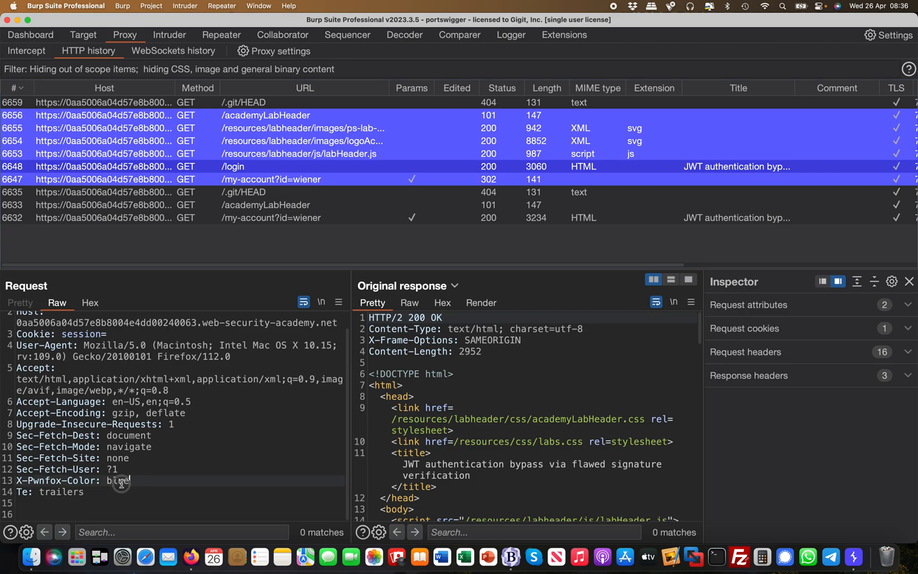
left_click_drag(14, 480, 129, 480)
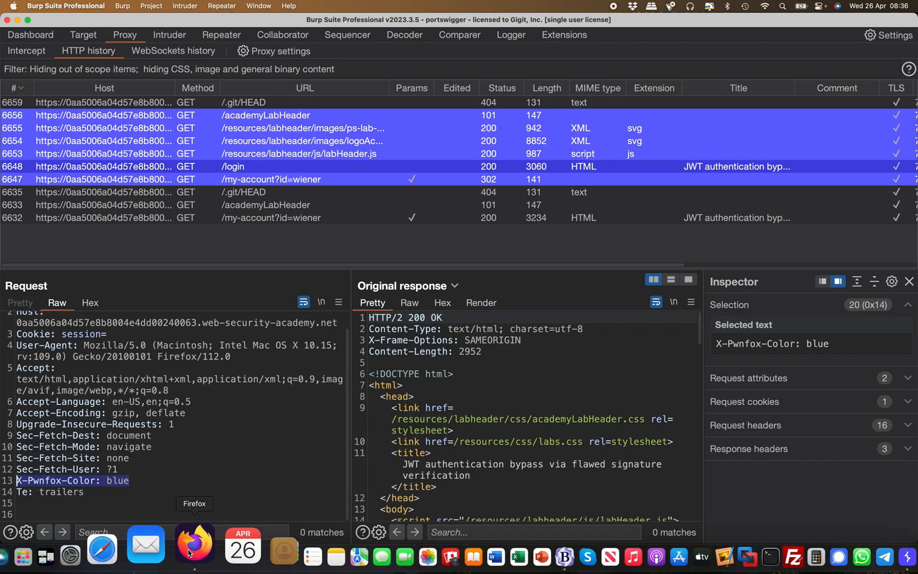
left_click(722, 46)
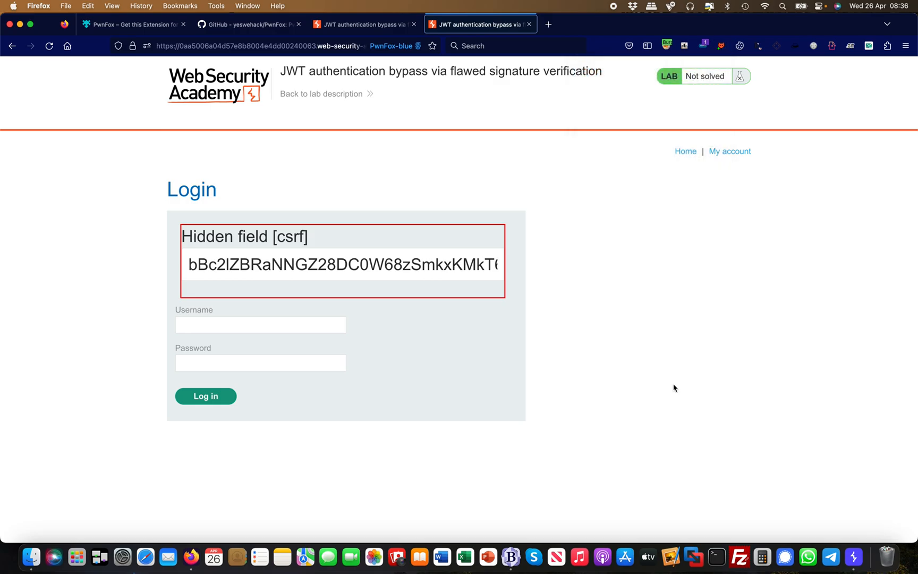
Bring up the PwnFox GitHub repository and scroll the README through its features and Toolbox sections.
left_click(249, 25)
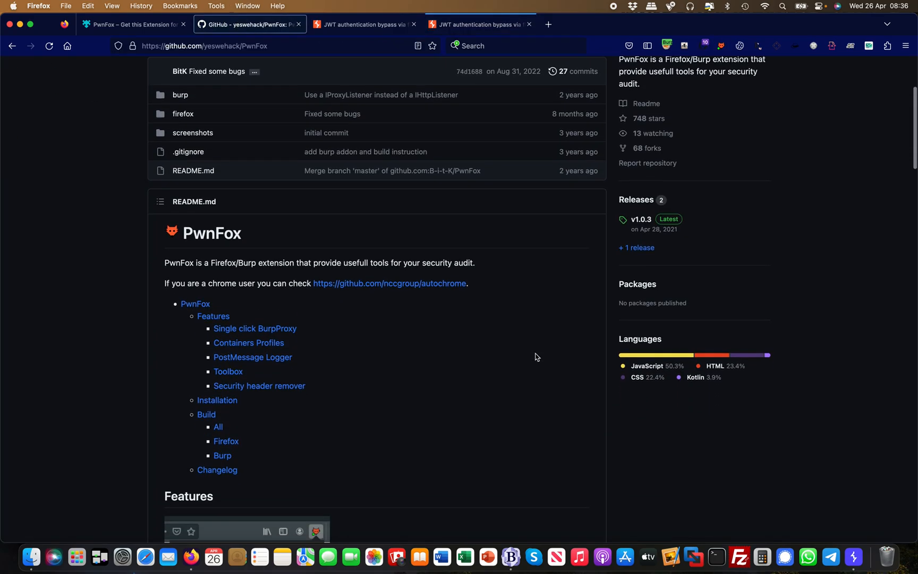
scroll("down", 3)
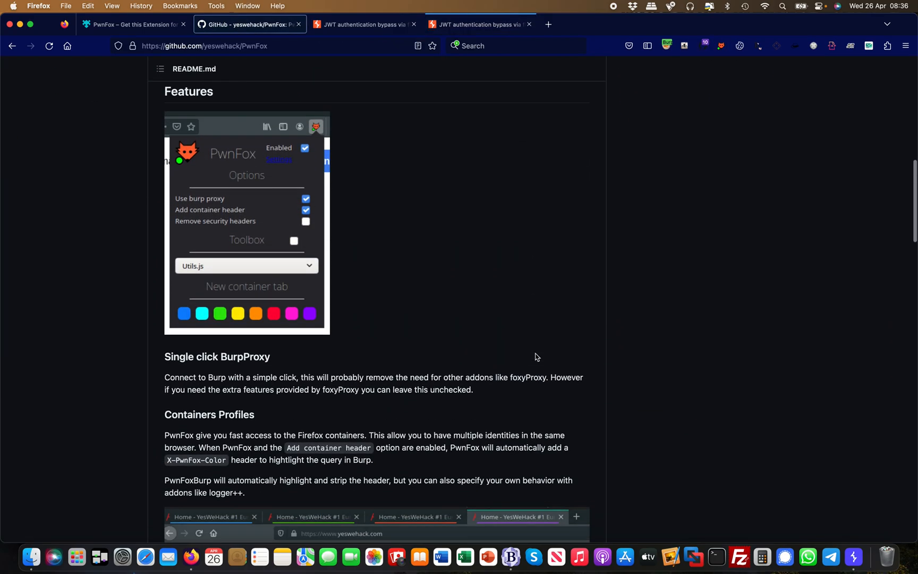
scroll("down", 3)
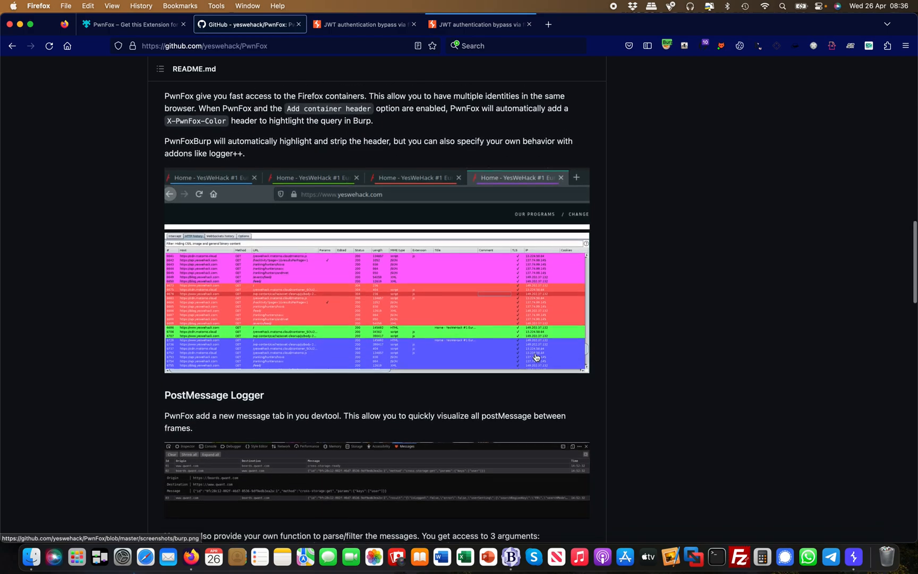
scroll("down", 3)
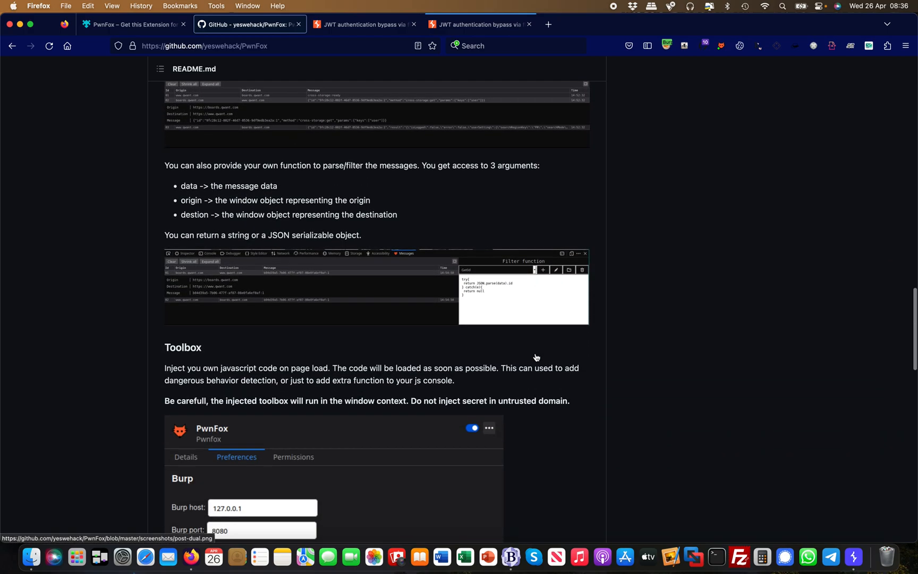
scroll("down", 3)
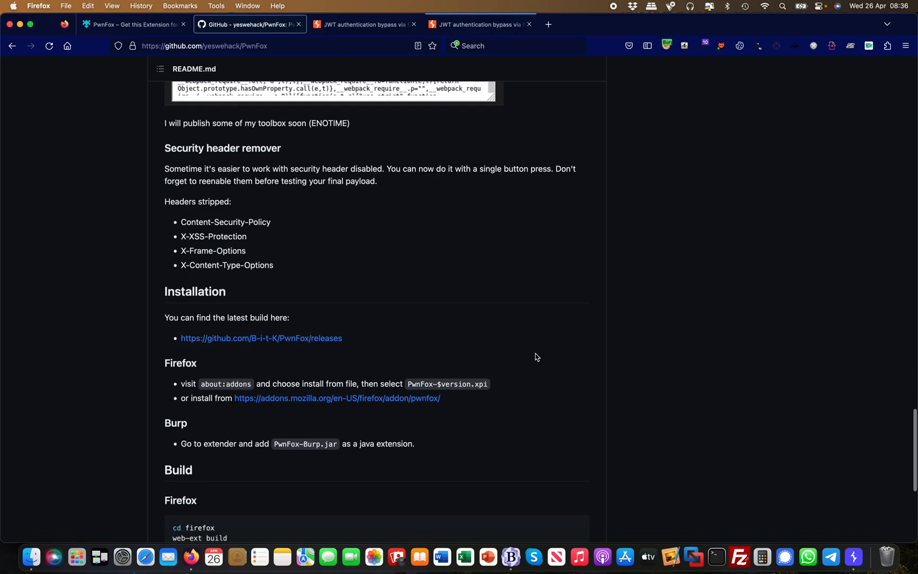
scroll("down", 3)
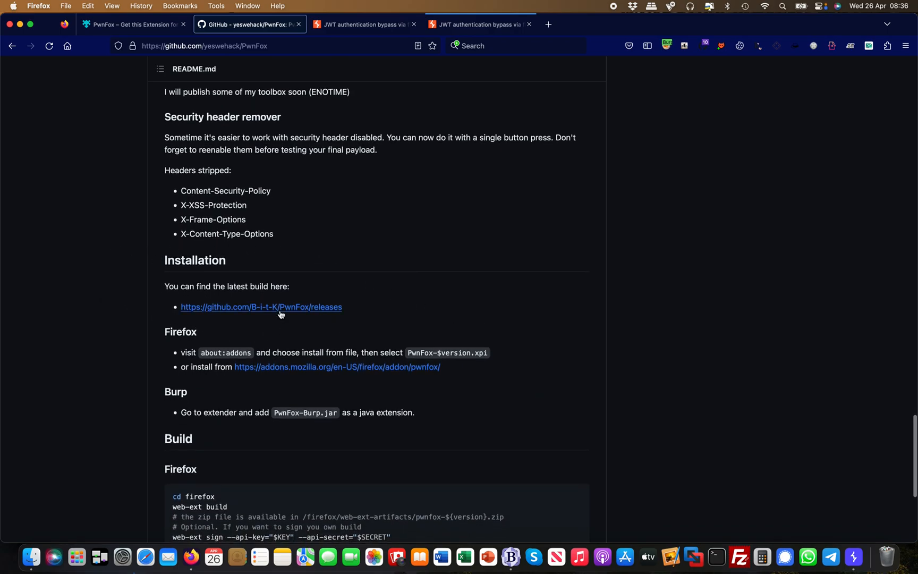
mouse_move(154, 347)
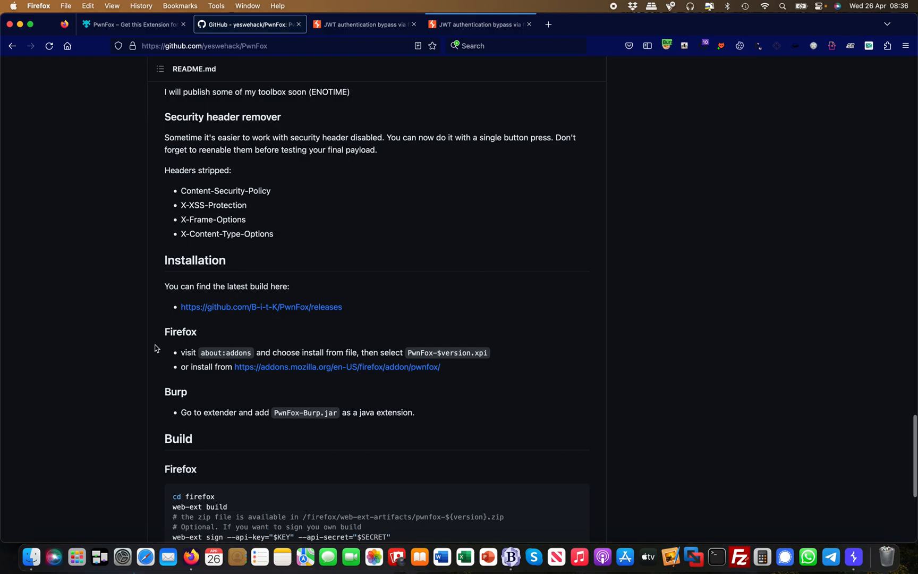
mouse_move(257, 352)
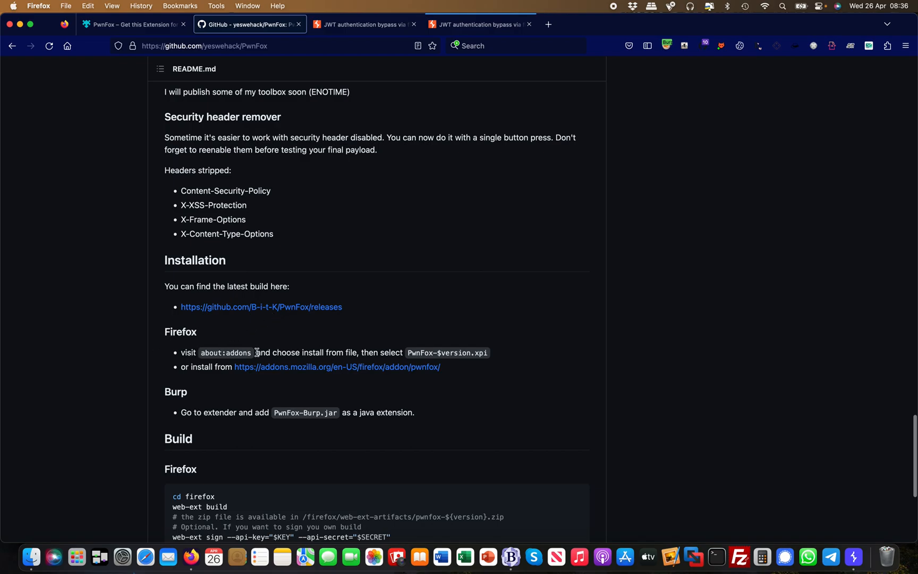
Continue down the README to the Installation and Build instructions.
scroll("down", 3)
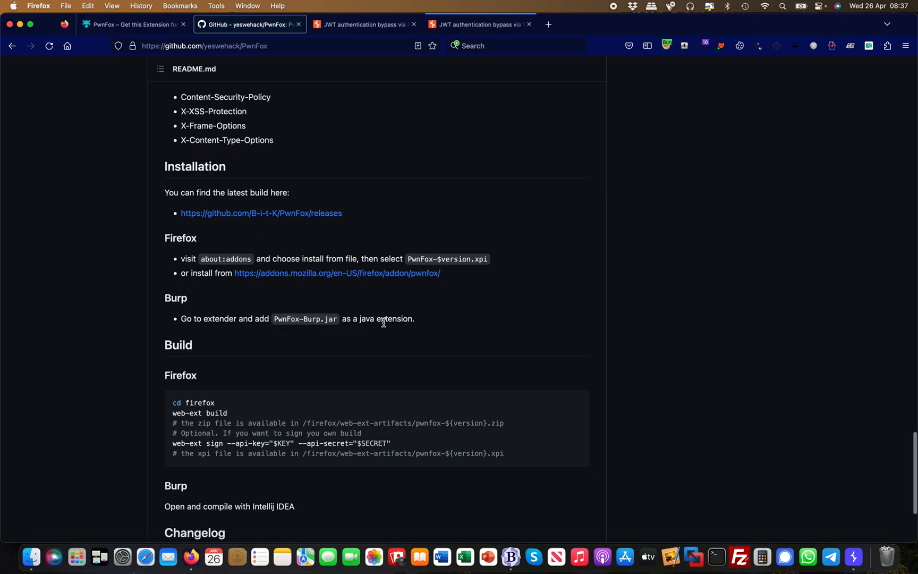
scroll("down", 3)
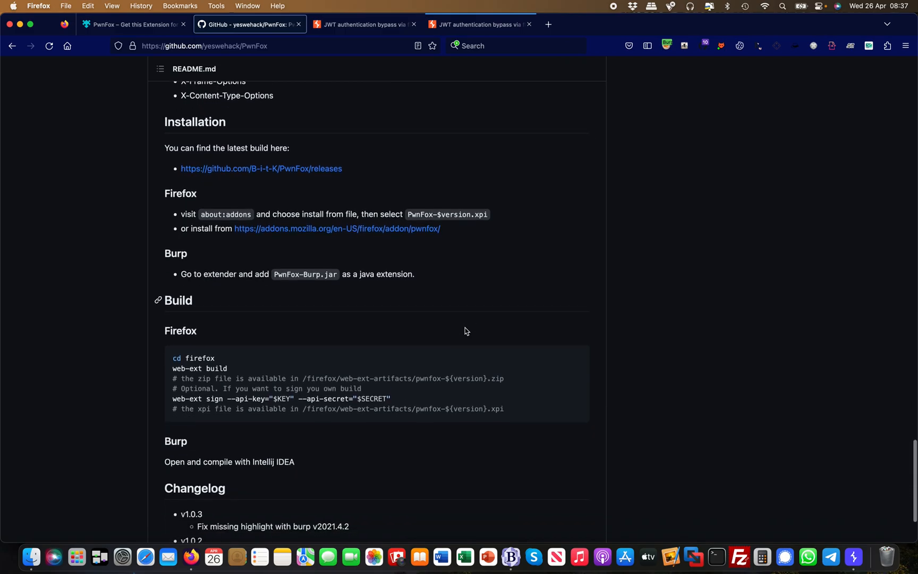
scroll("down", 3)
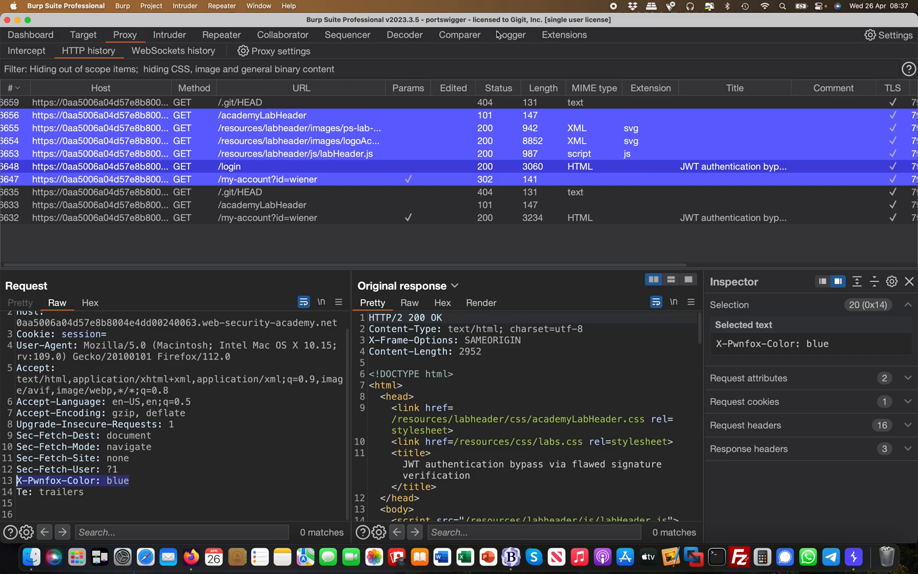
In Burp's installed extensions, select PwnFox and check its details and output log showing 'PwnFox Loaded'.
left_click(563, 35)
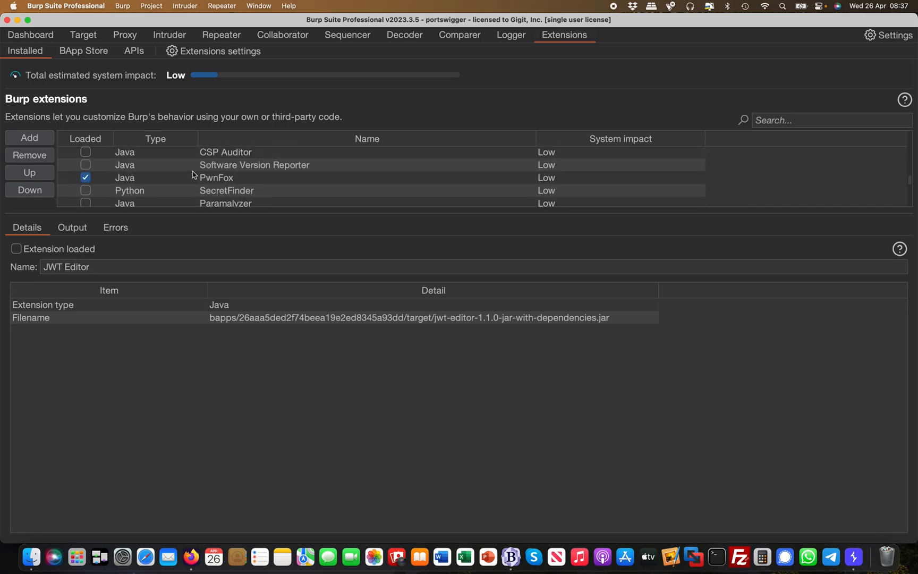
left_click(216, 177)
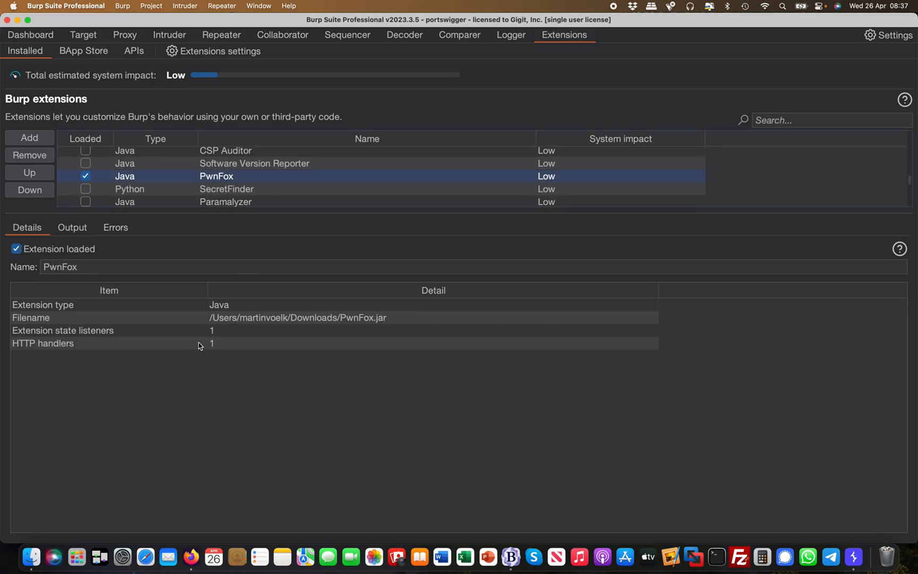
left_click(72, 228)
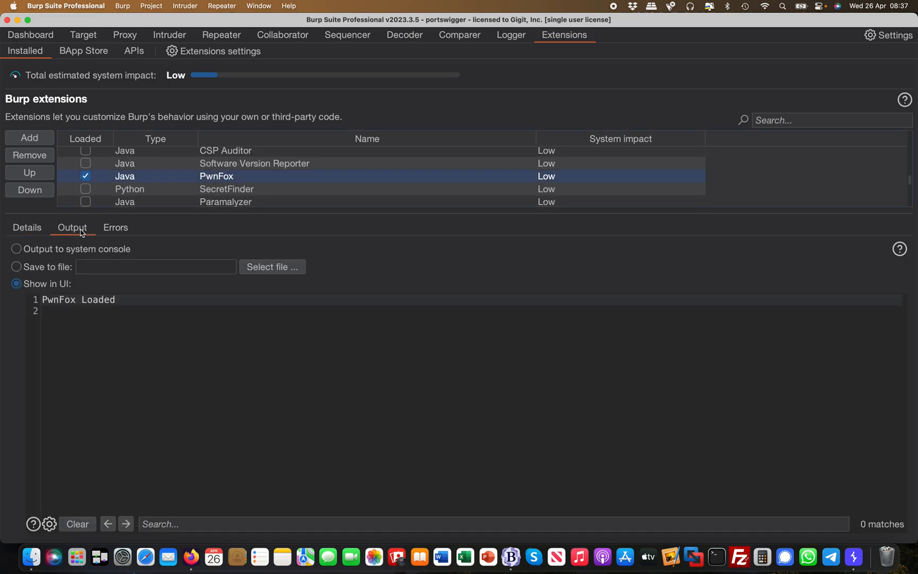
Review the extension startup and environment settings, then dismiss the Settings window.
left_click(27, 228)
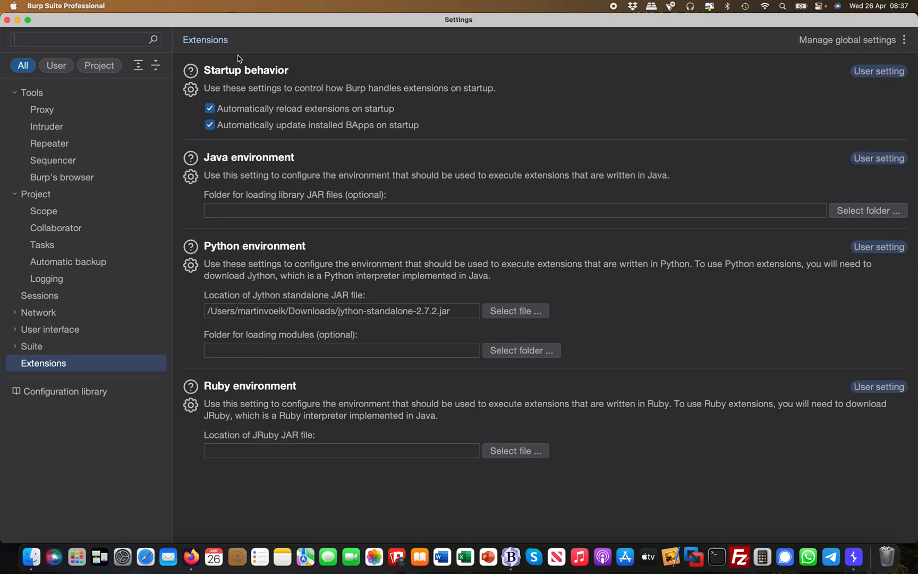
mouse_move(340, 318)
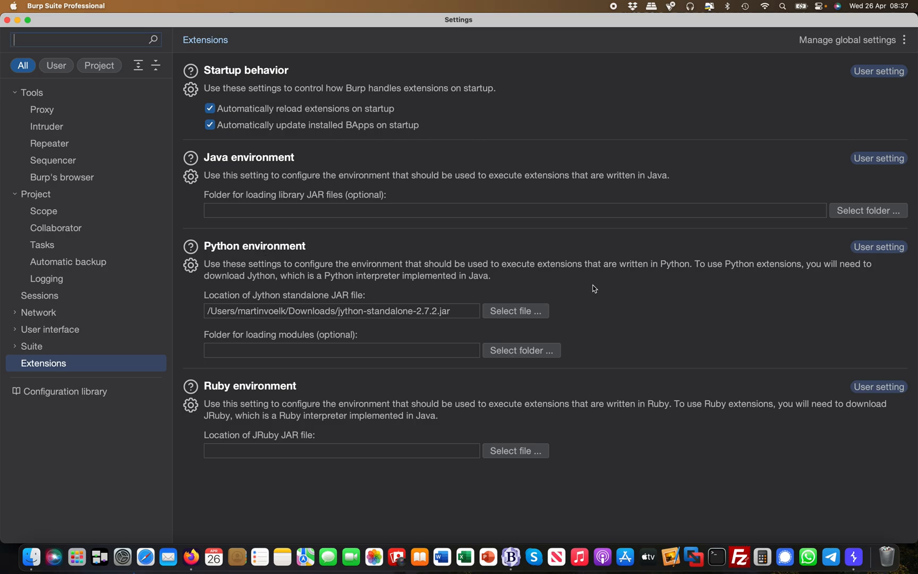
mouse_move(252, 248)
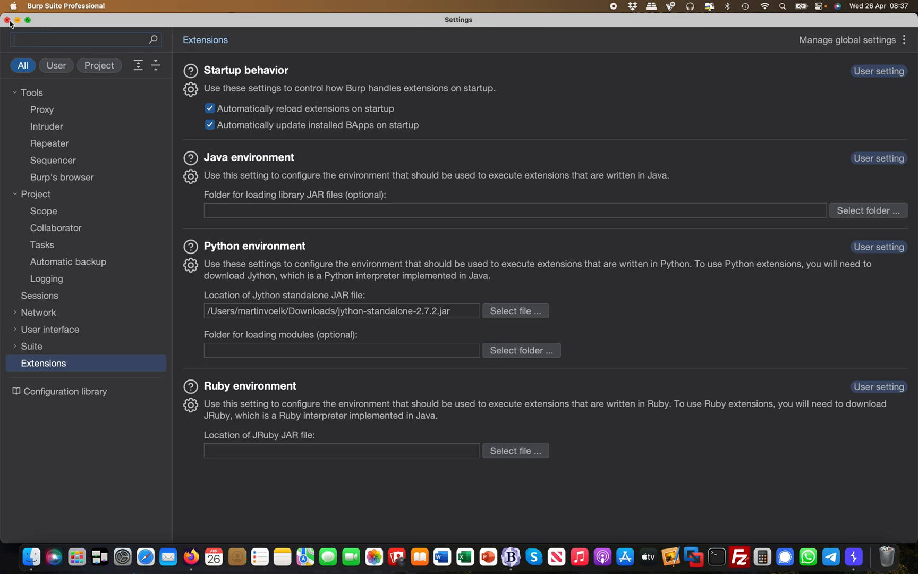
left_click(7, 20)
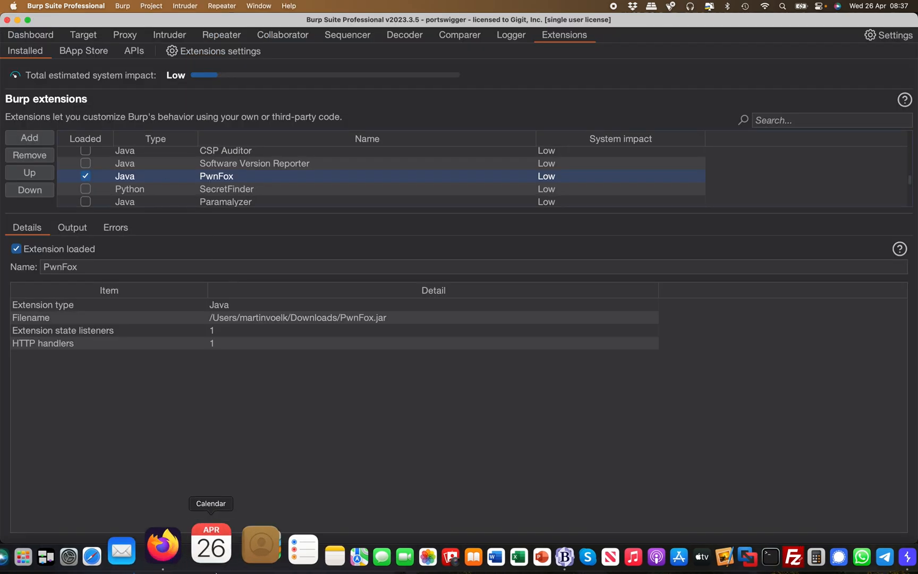
mouse_move(200, 548)
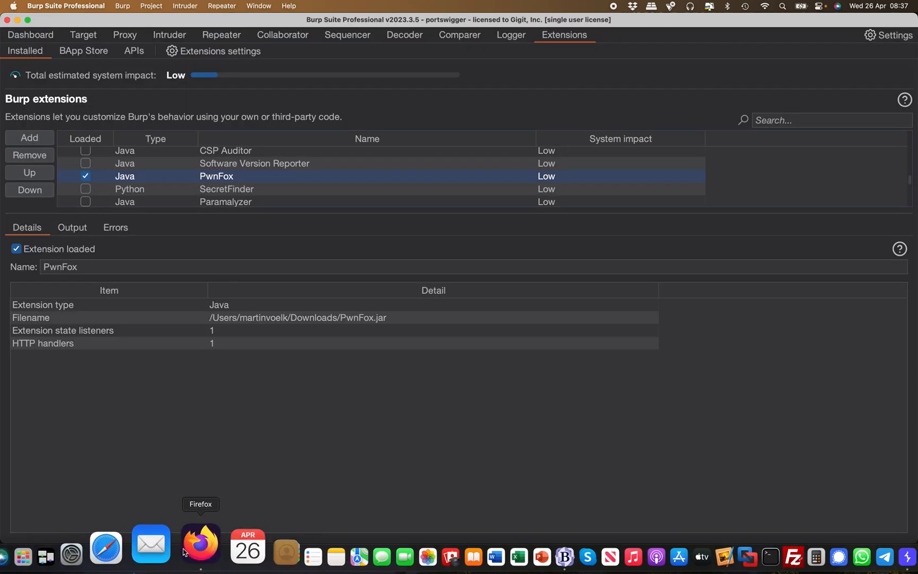
Return to the PwnFox GitHub tab via the Dock and scroll the README back toward the top of the repository page.
left_click(200, 546)
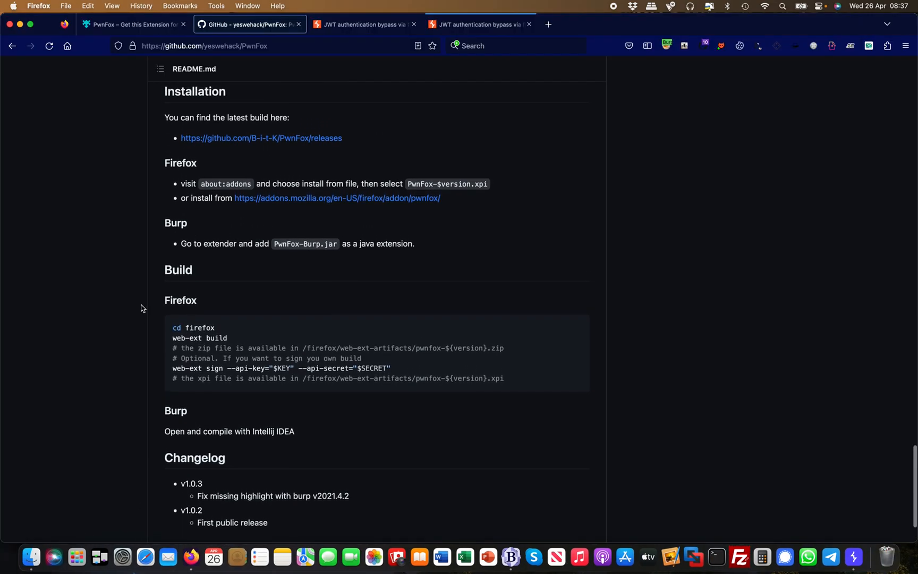
scroll("up", 3)
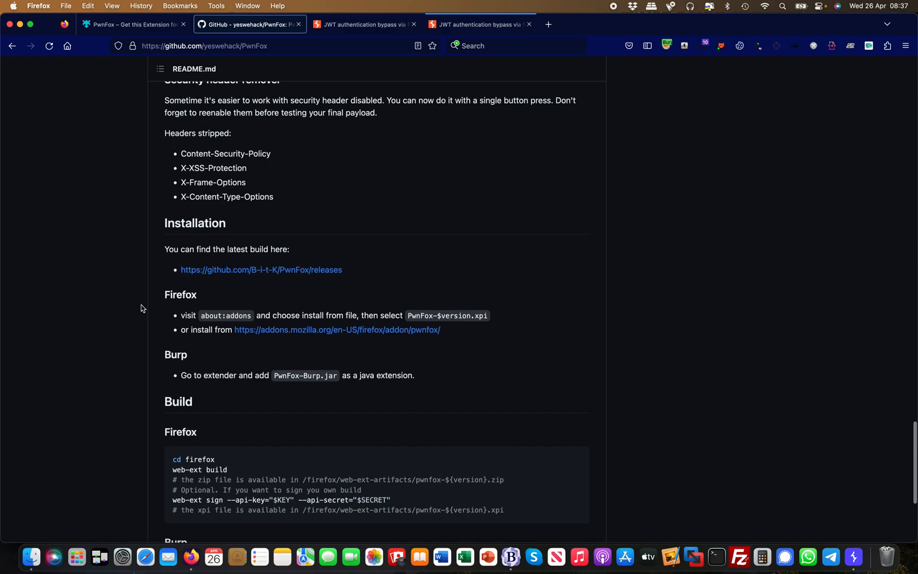
scroll("up", 3)
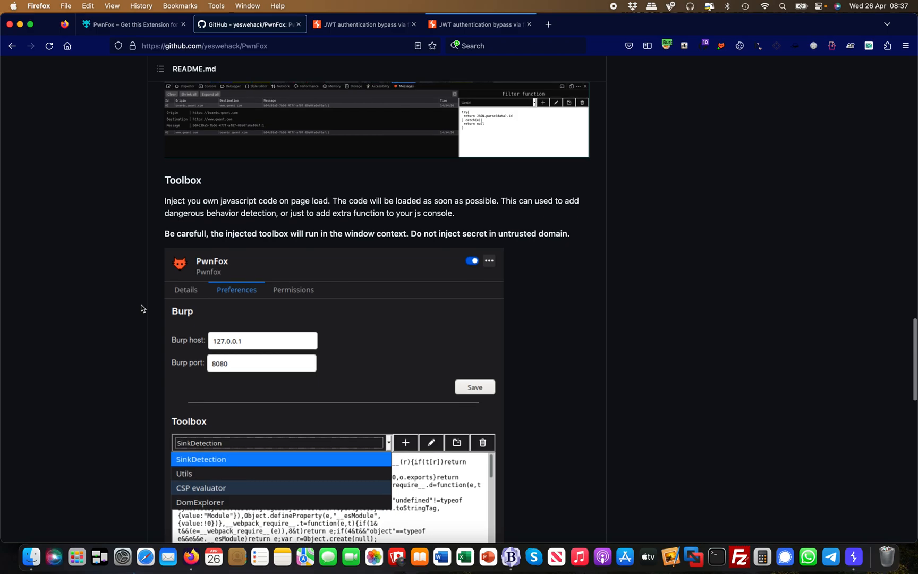
scroll("down", 3)
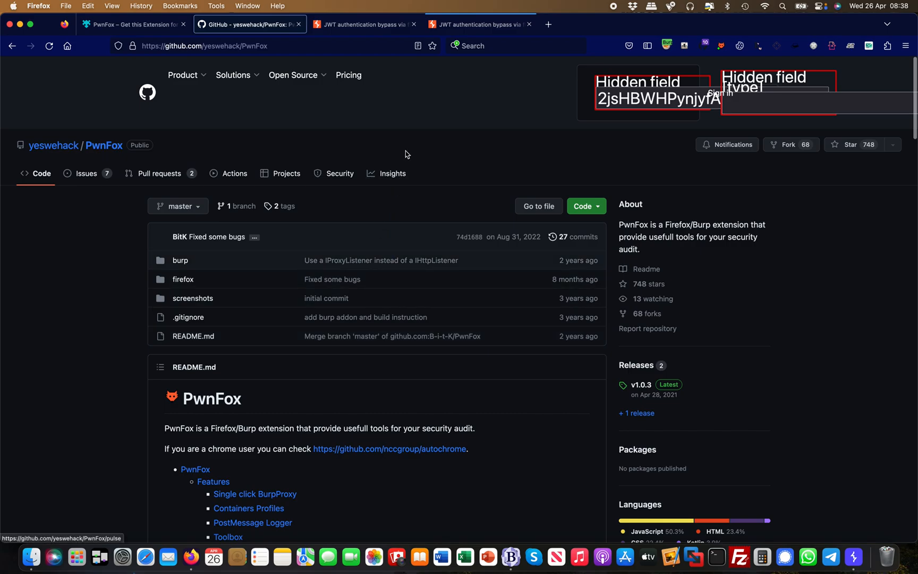
mouse_move(460, 147)
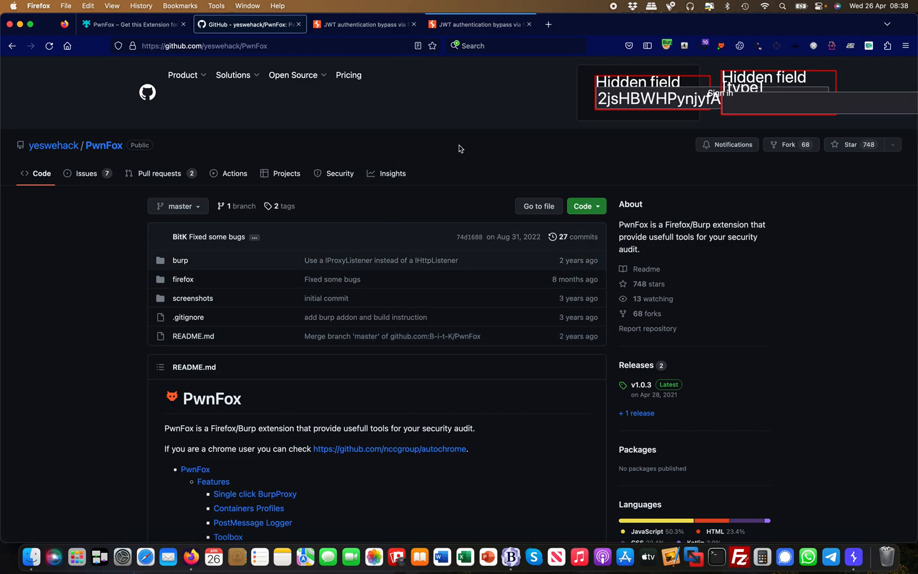
mouse_move(590, 142)
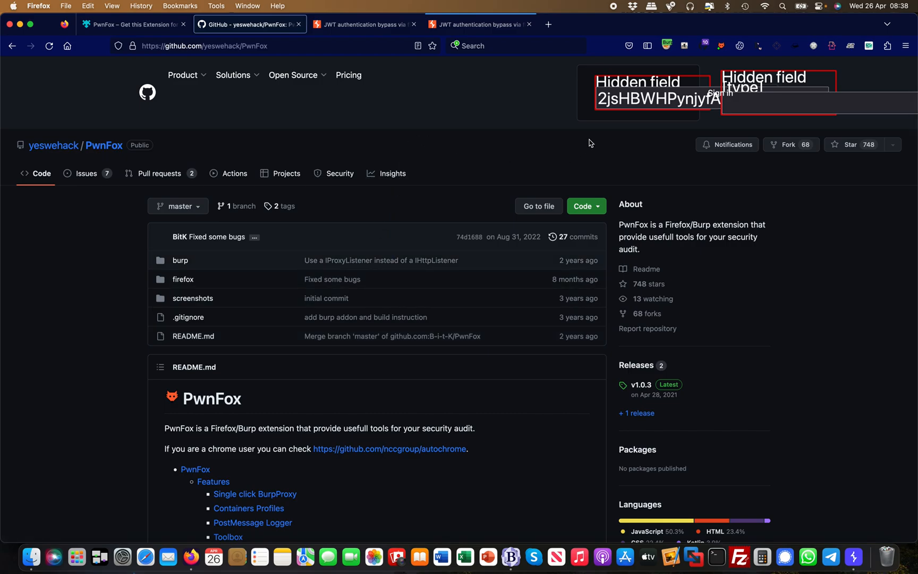